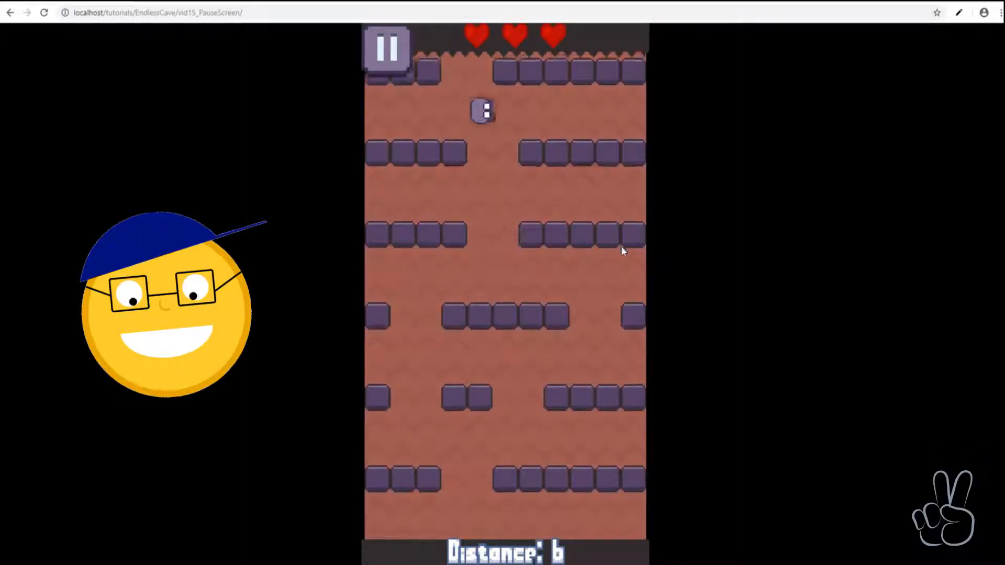
Step: Pause the Endless Cave game to check the Pause overlay appears, then resume it
{"action": "left_click", "coordinate": [386, 49]}
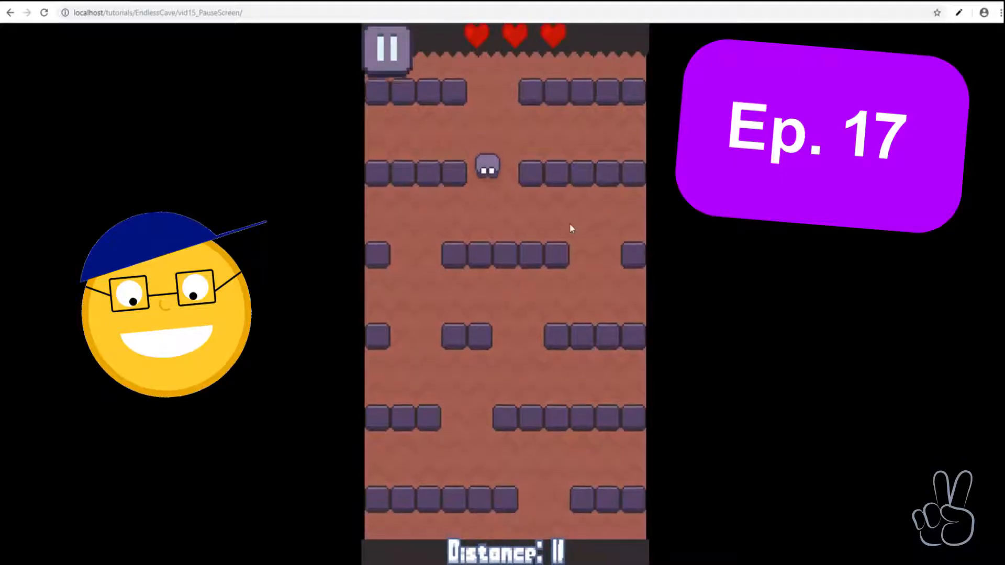
{"action": "left_click", "coordinate": [387, 49]}
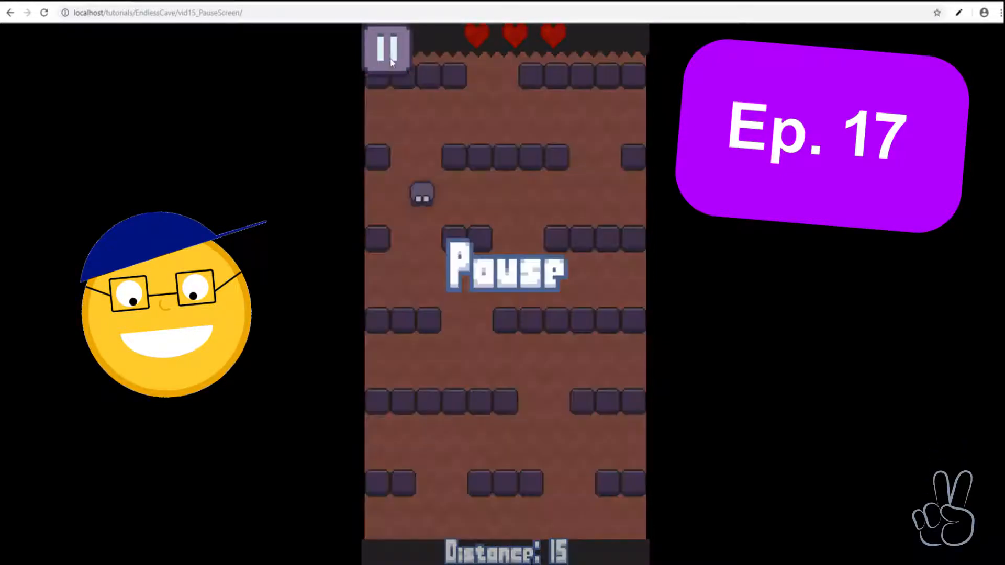
{"action": "left_click", "coordinate": [387, 50]}
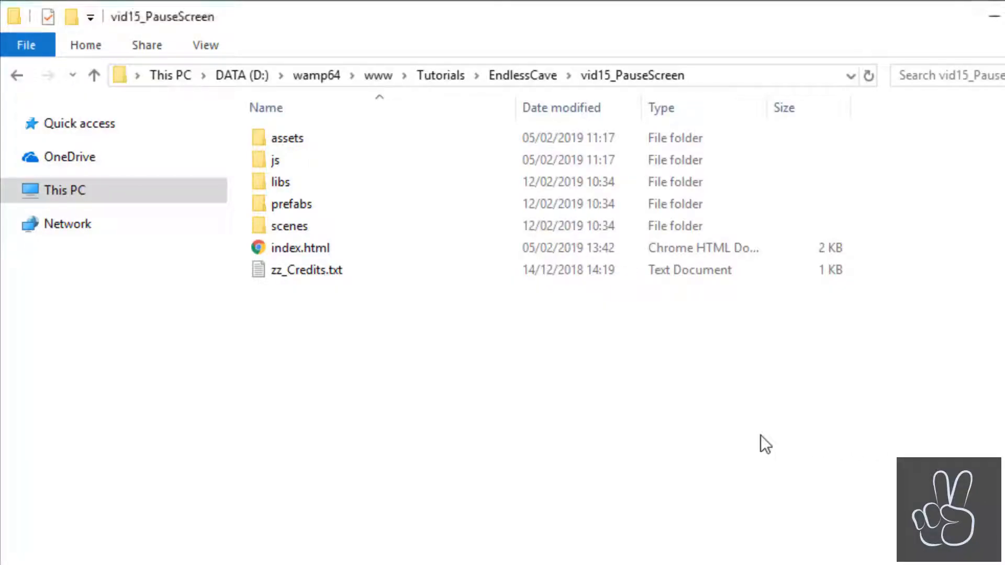
Step: Load scenes/play.js in Notepad++ and scroll down to the empty clickPause function
{"action": "double_click", "coordinate": [290, 226]}
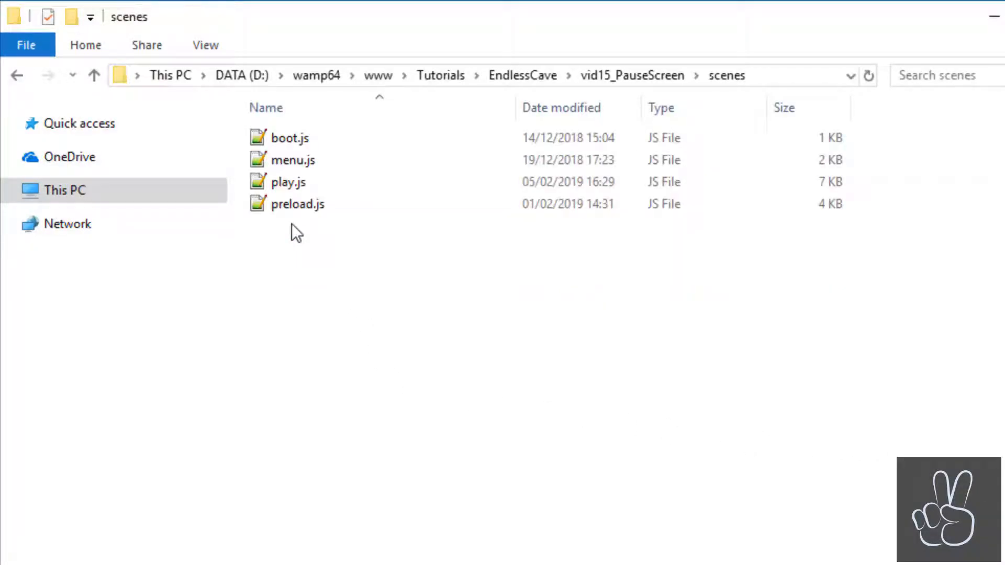
{"action": "double_click", "coordinate": [287, 181]}
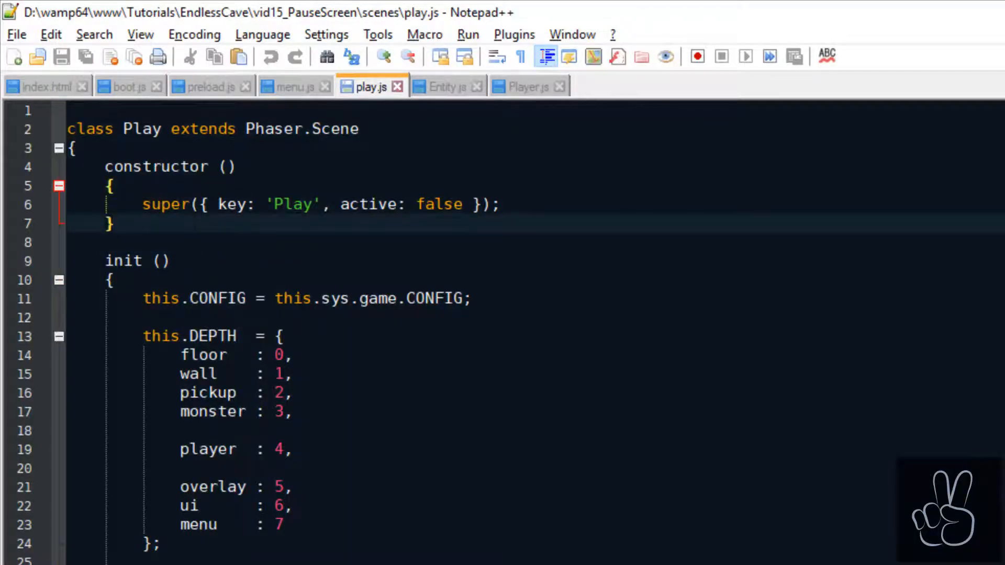
{"action": "scroll", "scroll_direction": "down", "scroll_amount": 3}
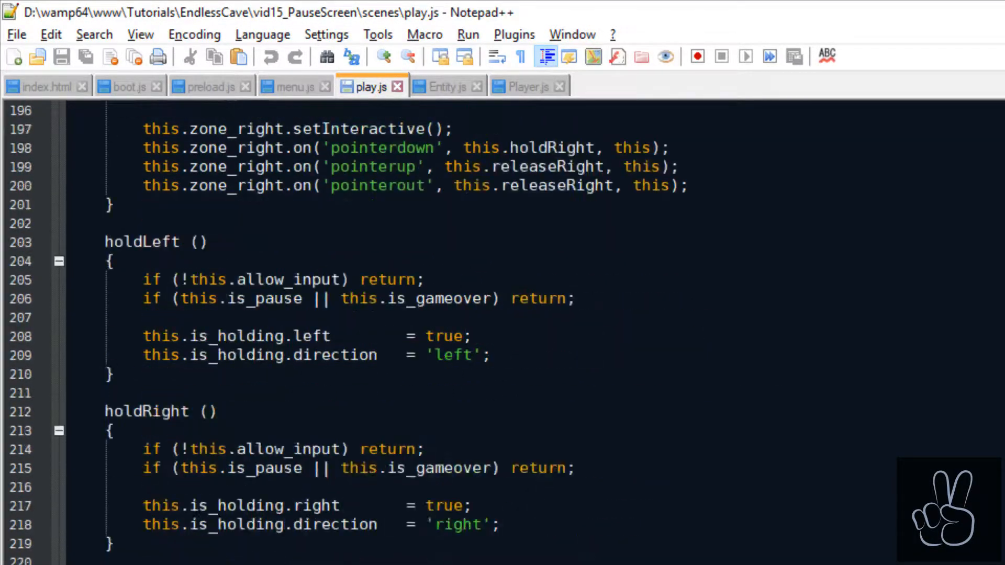
{"action": "scroll", "scroll_direction": "down", "scroll_amount": 3}
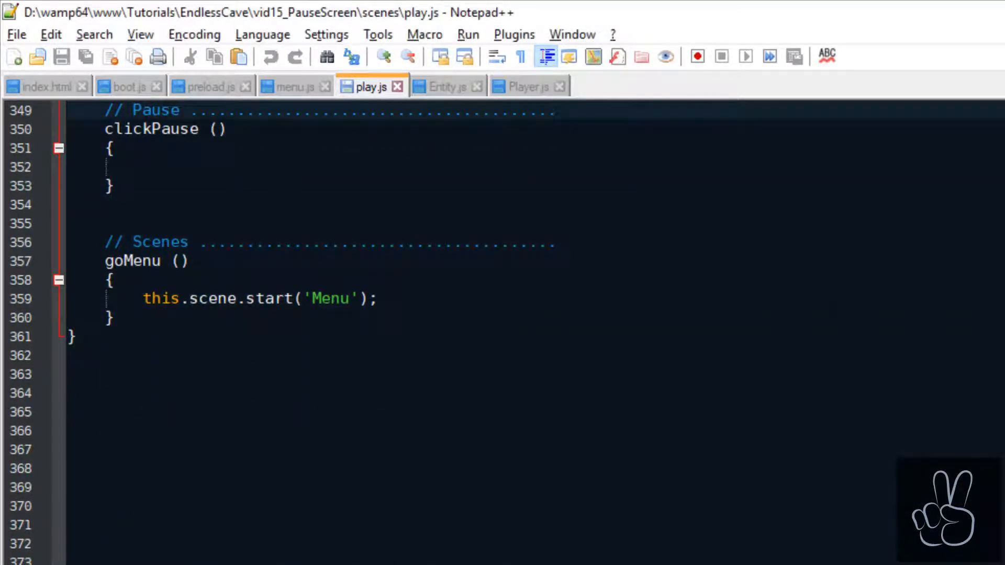
Step: Declare a createPauseScreen () function above clickPause
{"action": "type", "text": "createPause"}
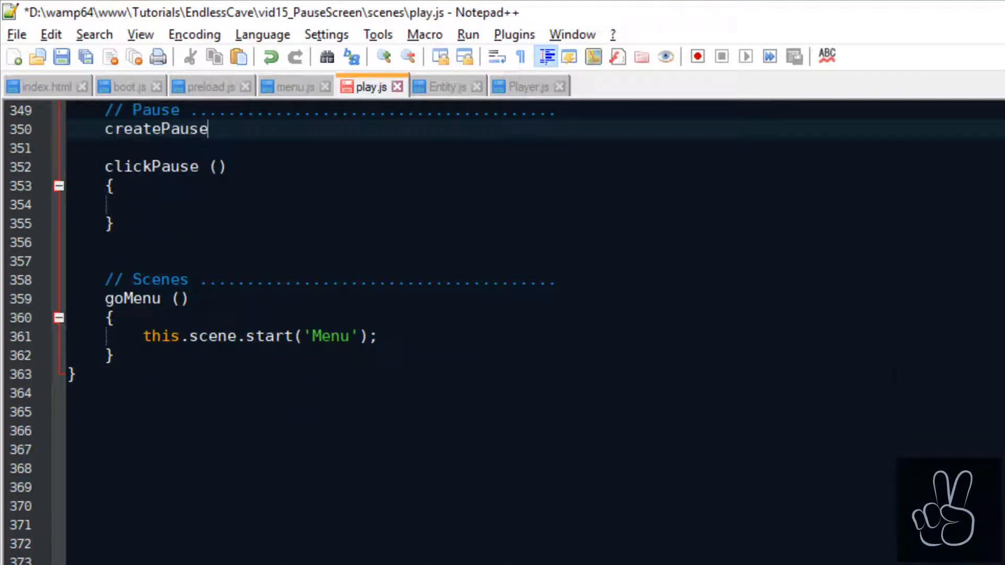
{"action": "type", "text": "Screen ()"}
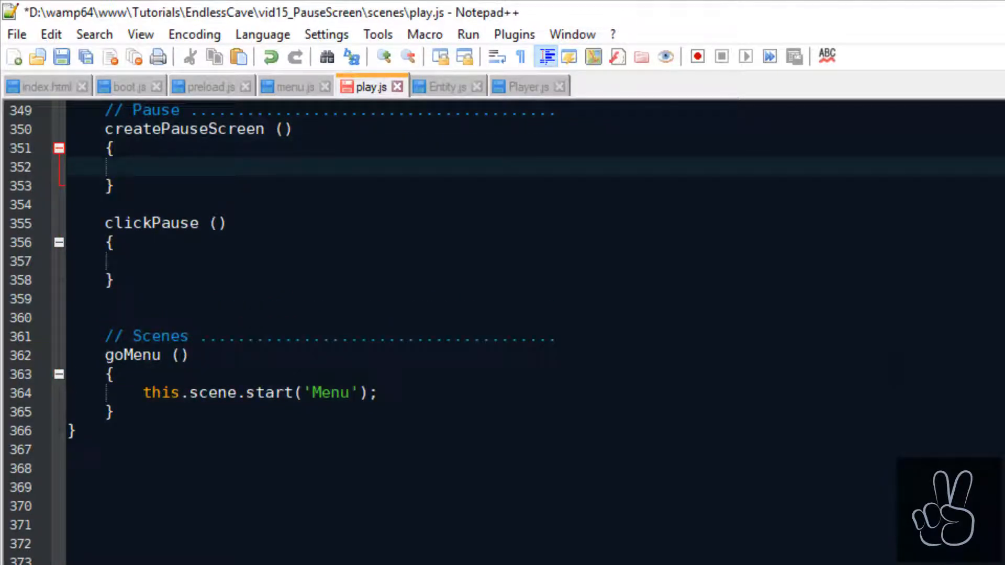
{"action": "left_click", "coordinate": [142, 166]}
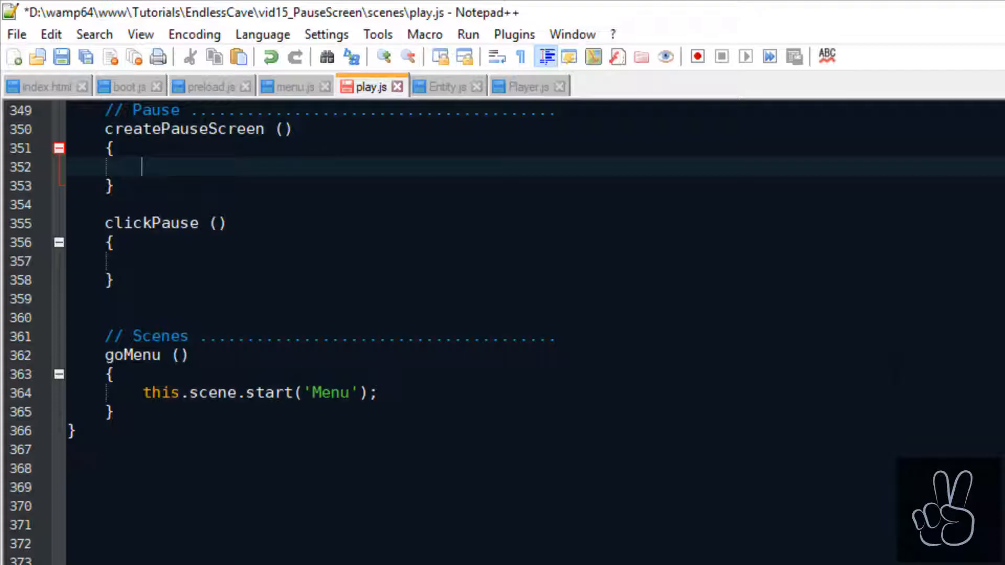
Step: Add comments for the transparent dark veil, Pause text and hide at start, then begin this.veil
{"action": "type", "text": "// Transparent da"}
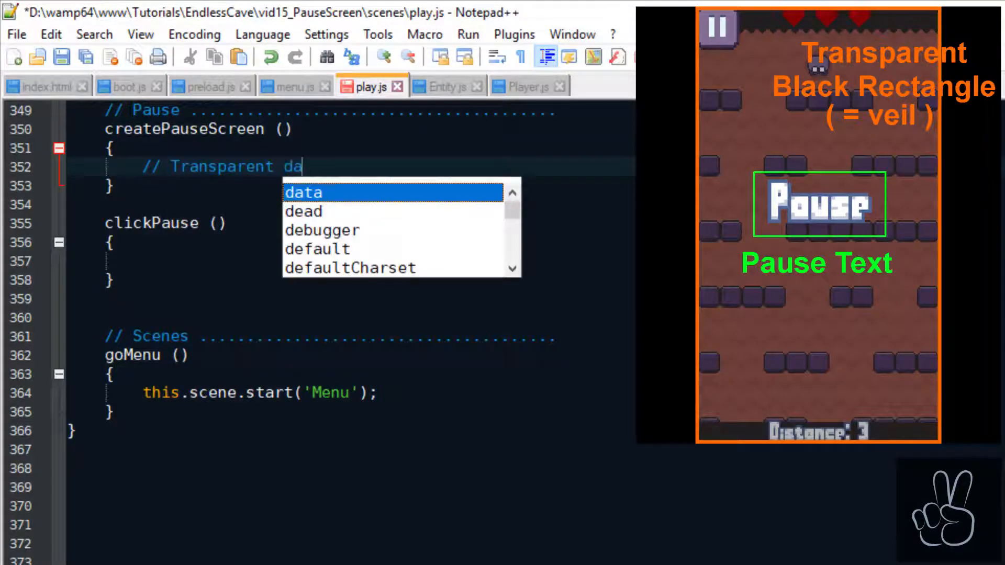
{"action": "type", "text": "rk veil"}
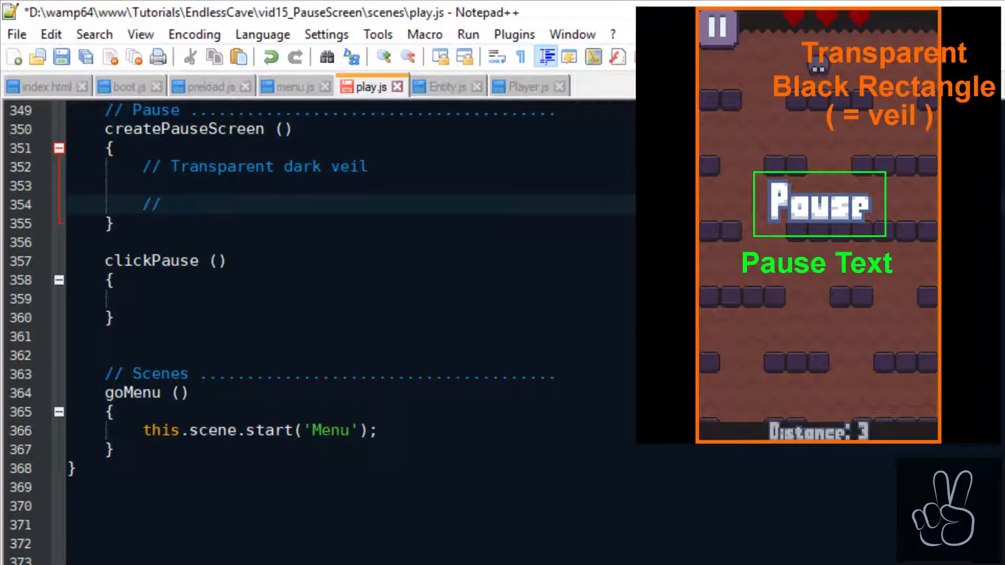
{"action": "type", "text": "Pause text"}
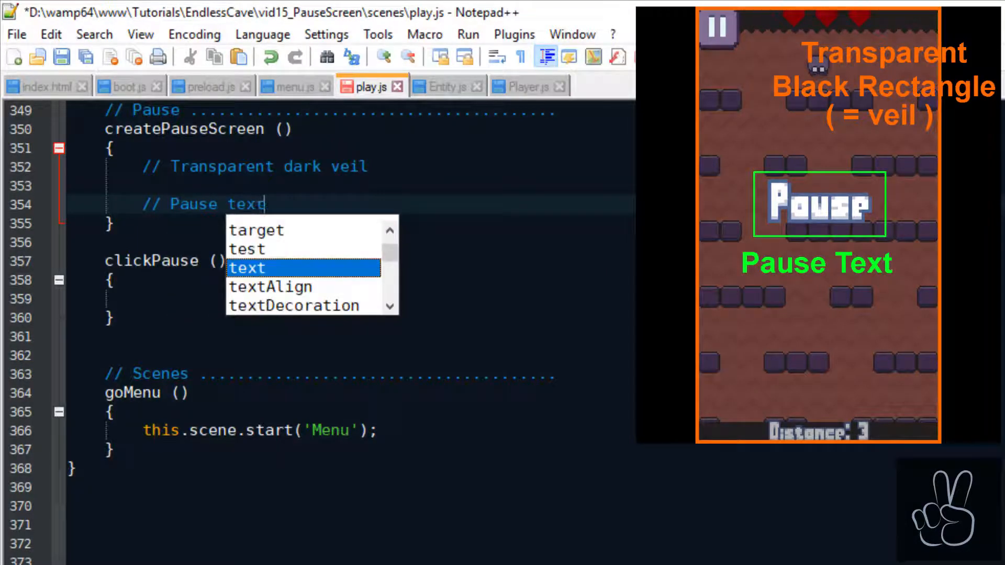
{"action": "key", "text": "Escape"}
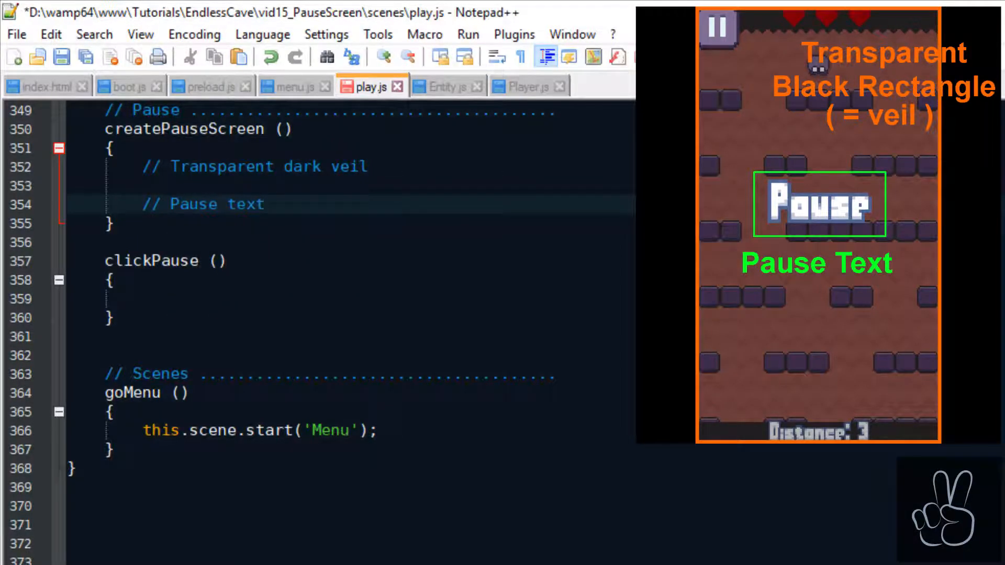
{"action": "type", "text": "// Hide at start"}
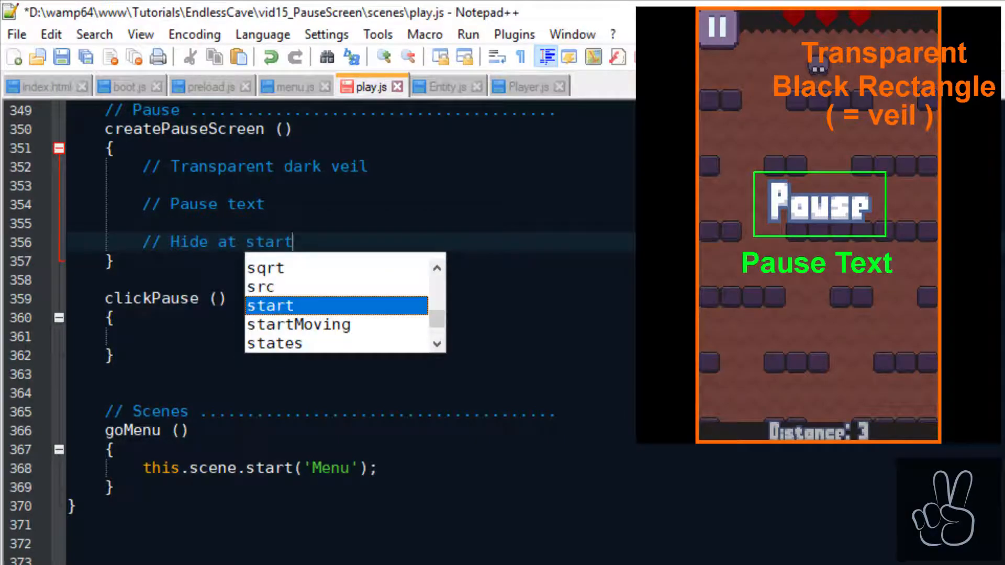
{"action": "type", "text": "this.veil"}
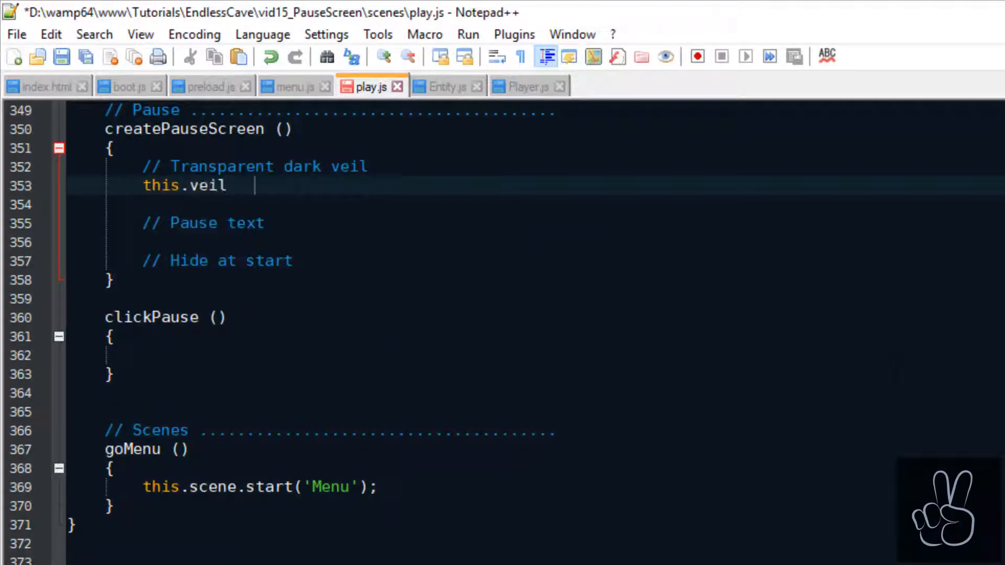
Step: Make this.veil a graphics object filling the screen black at 0.3 alpha, with ui depth and scroll factor 0
{"action": "type", "text": "= this.add.graphics({ x: 0, y: 0 });"}
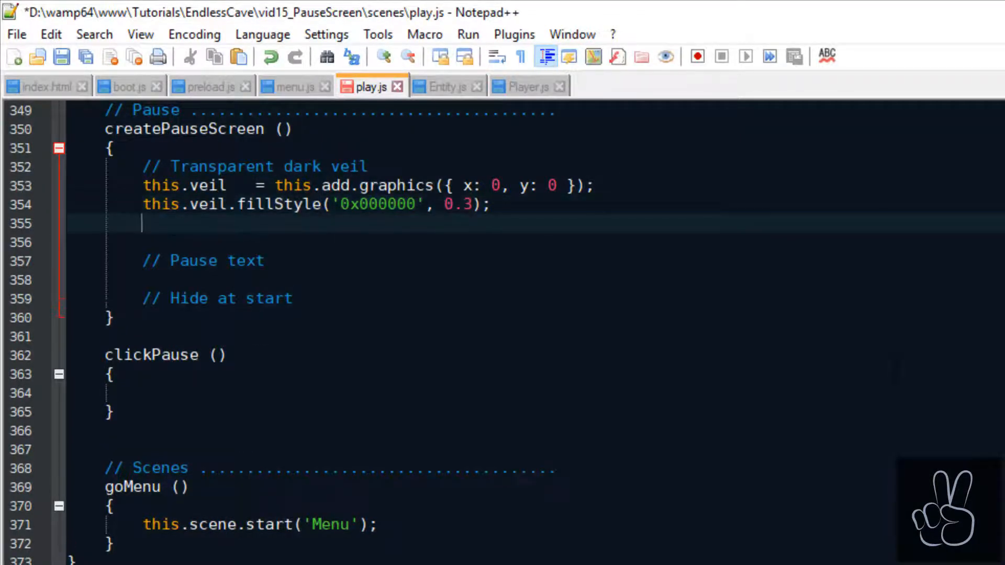
{"action": "type", "text": "this.veil.fillRect(0, );"}
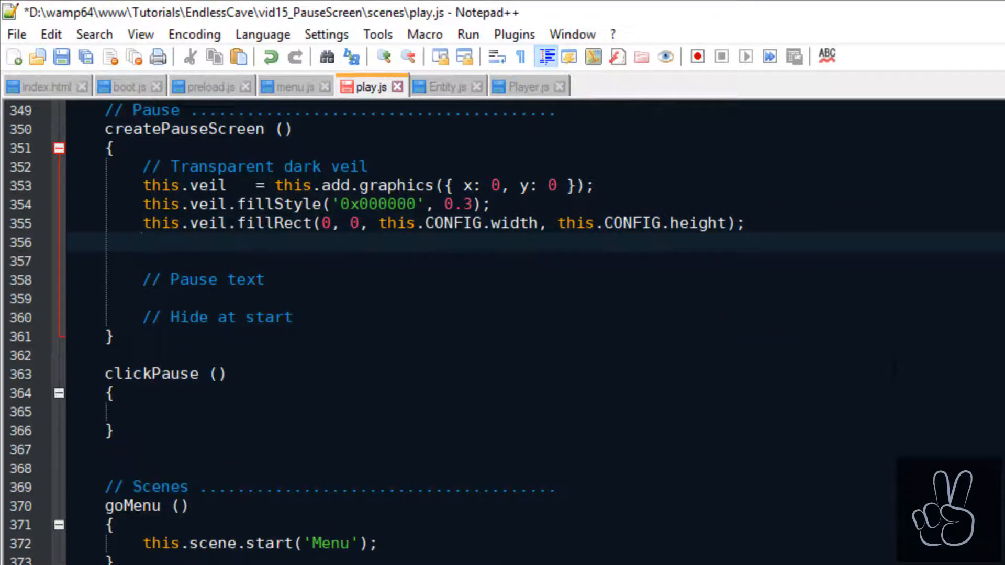
{"action": "type", "text": "this.veil.setDepth(this.DEPTH.ui);"}
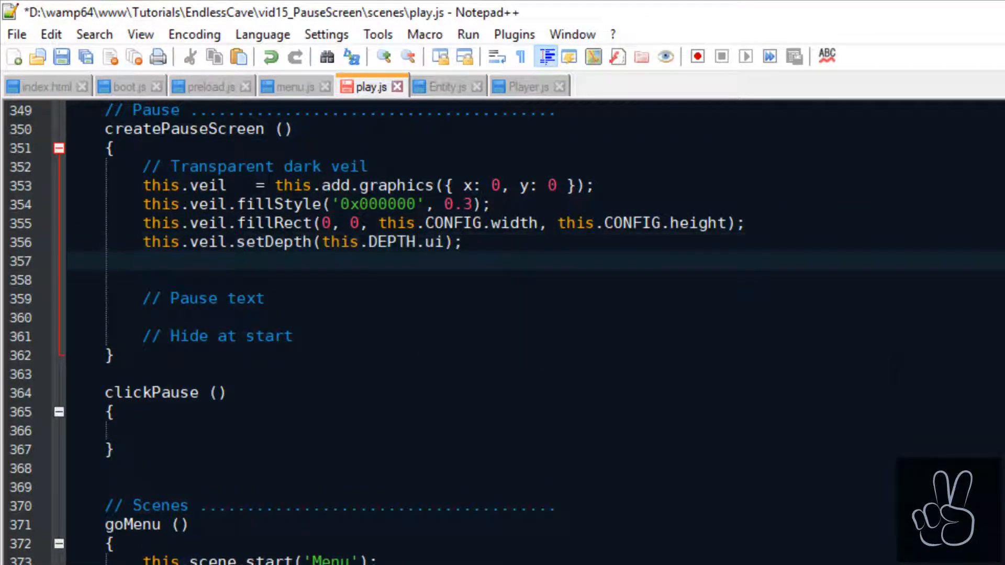
{"action": "type", "text": "this.veil.setScrollFactor(0);"}
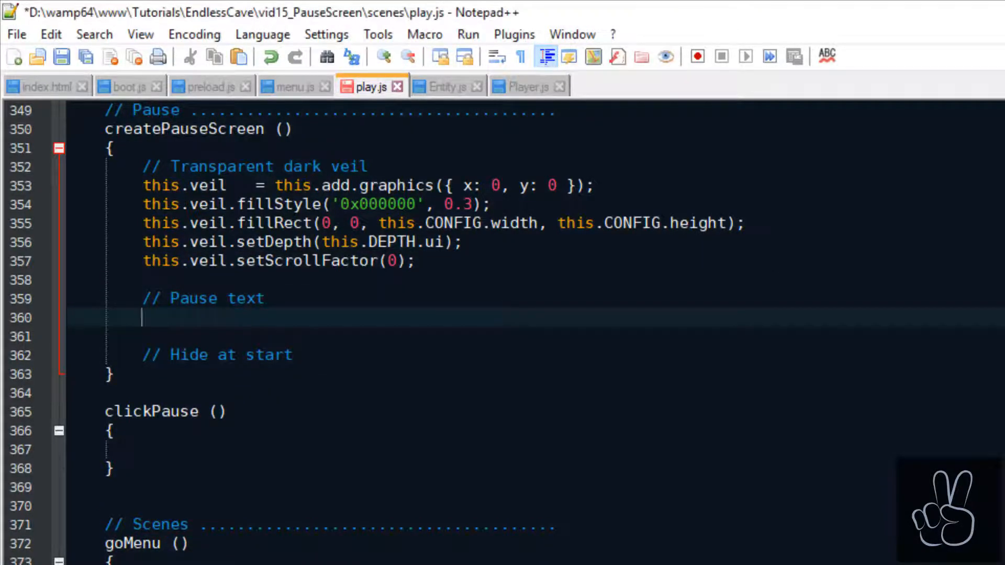
{"action": "type", "text": "thist.x"}
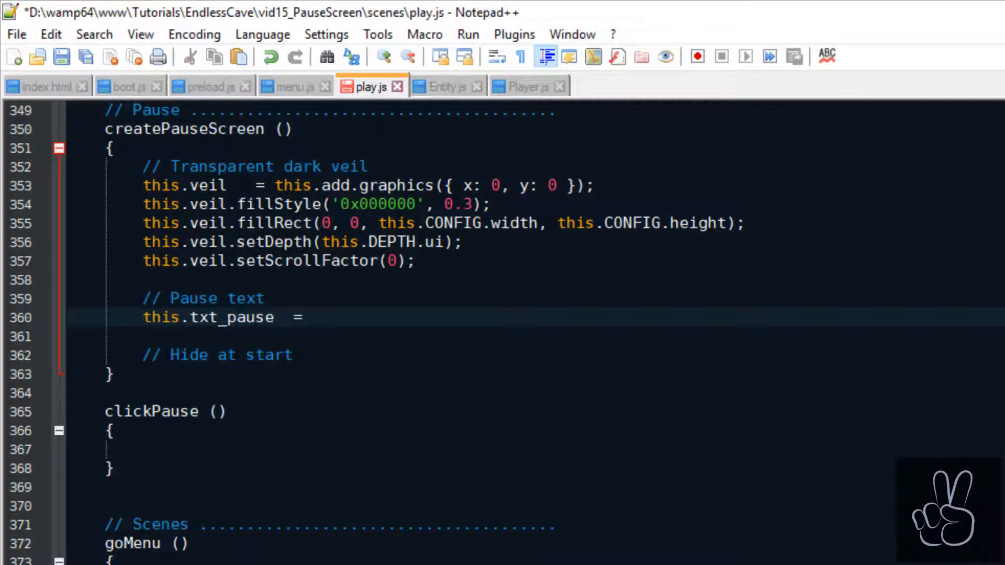
Step: Create this.txt_pause as a 'Pause' Text at centerX, 32 px above centre, on the UI layer with scroll factor 0
{"action": "type", "text": "new Text();"}
{"action": "type", "text": "this, this.CONFIG"}
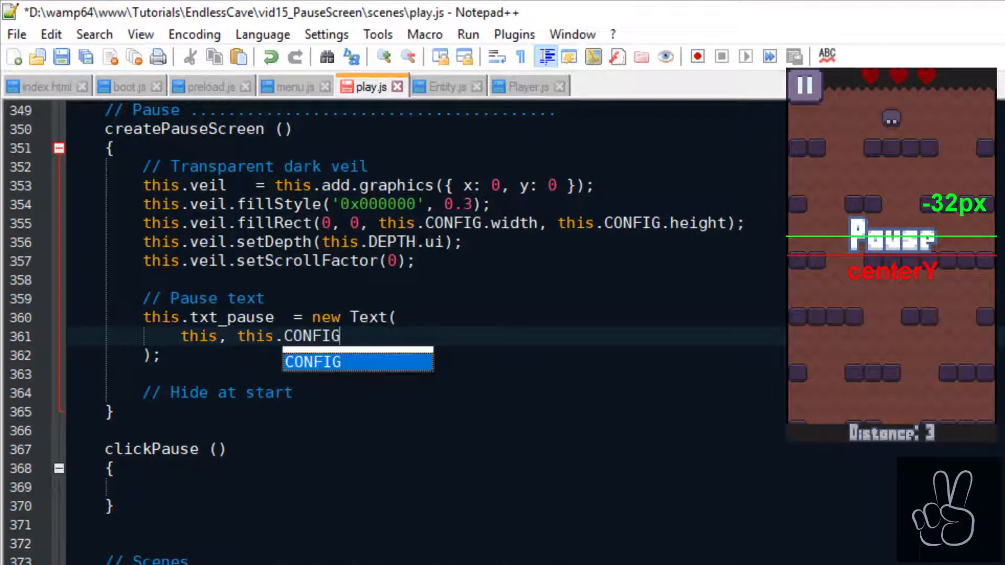
{"action": "type", "text": ".centerX, this.CONFIG.centerY -"}
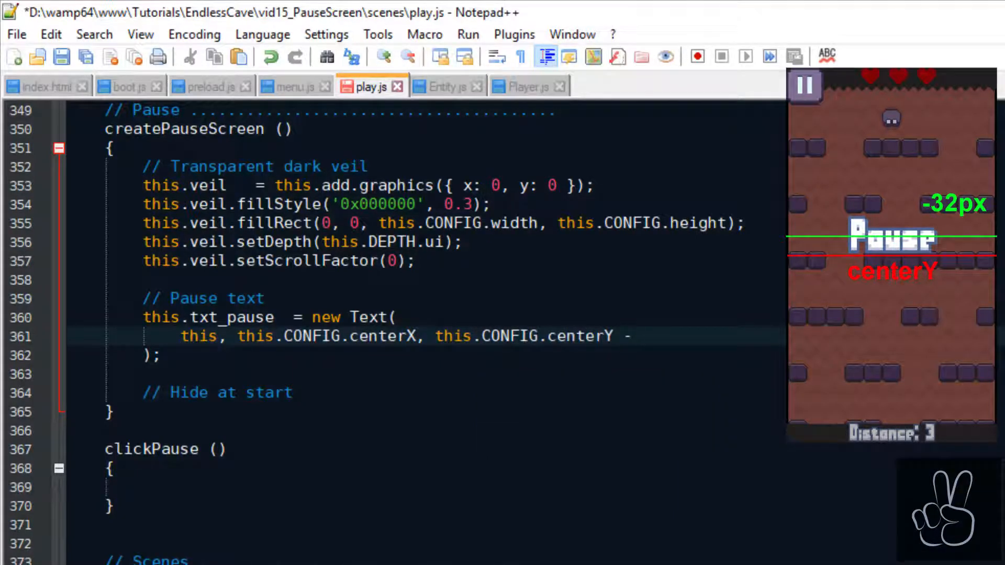
{"action": "type", "text": "32,"}
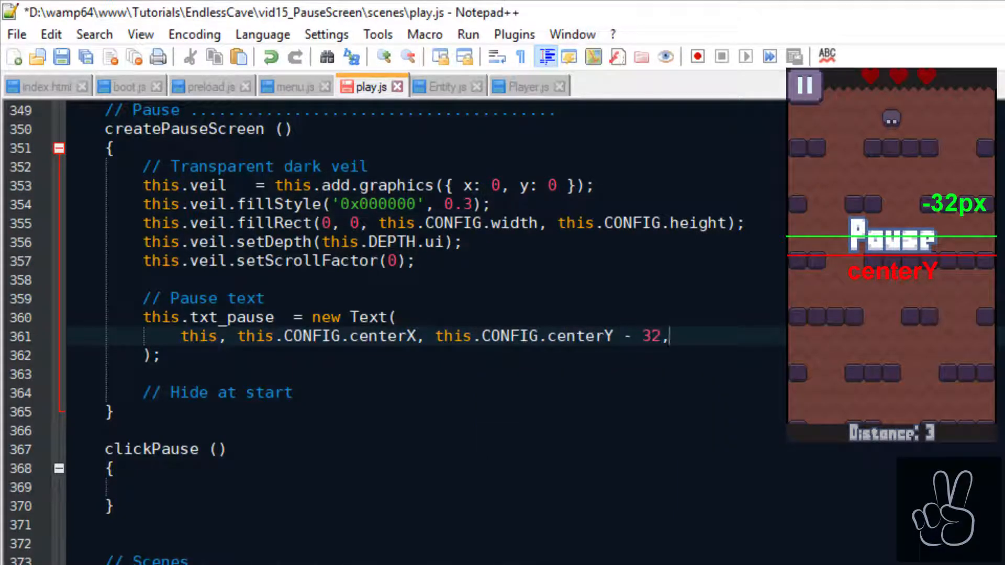
{"action": "type", "text": "'Pause', 'title"}
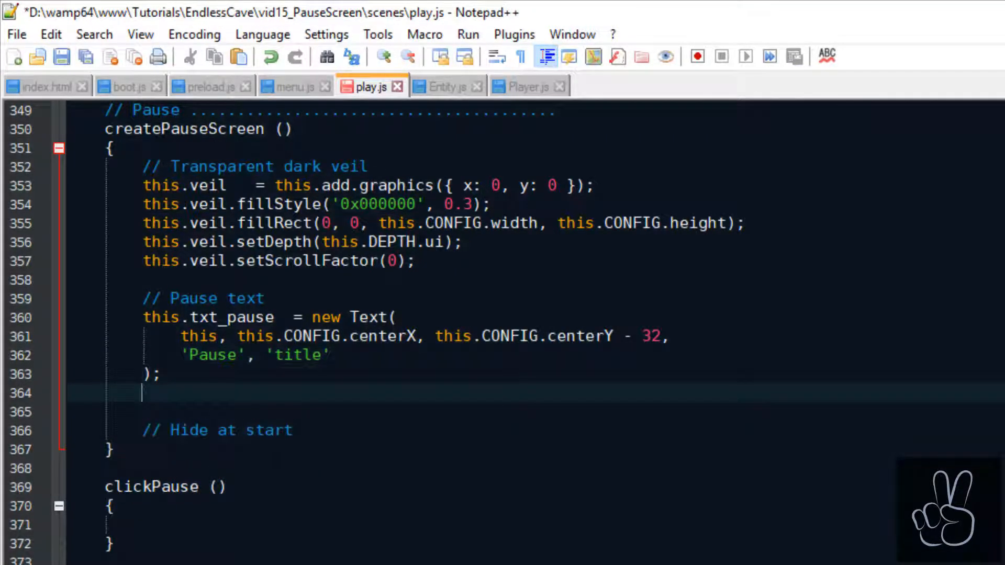
{"action": "type", "text": "this.txt_pause.setDepth(this.DEPTH.ui);"}
{"action": "left_click", "coordinate": [480, 412]}
{"action": "type", "text": "this.txt_pause.setScrollFactor(0);"}
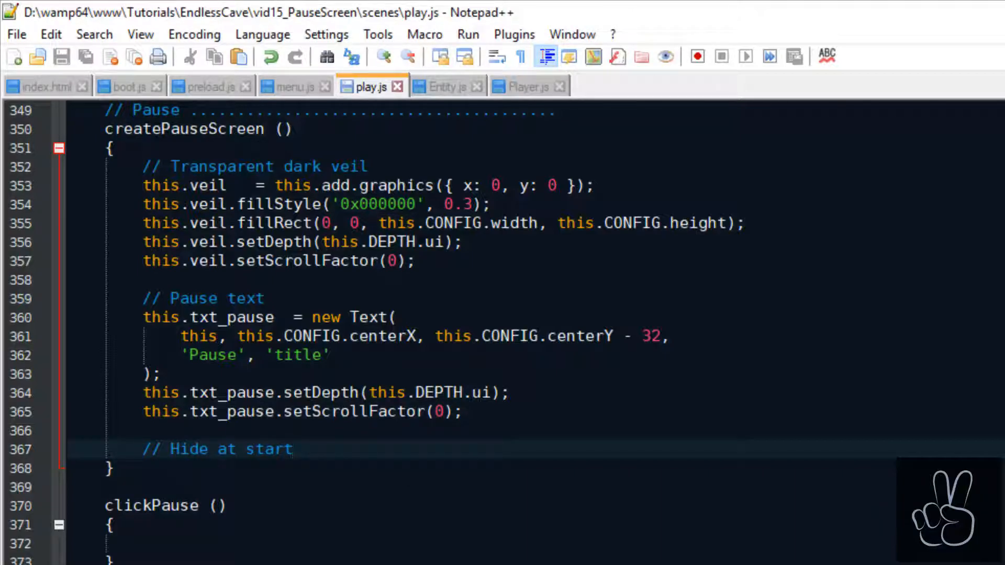
Step: Call this.togglePauseScreen(false) at start and begin a togglePauseScreen(is_visible) function
{"action": "type", "text": "this.togglePauseS"}
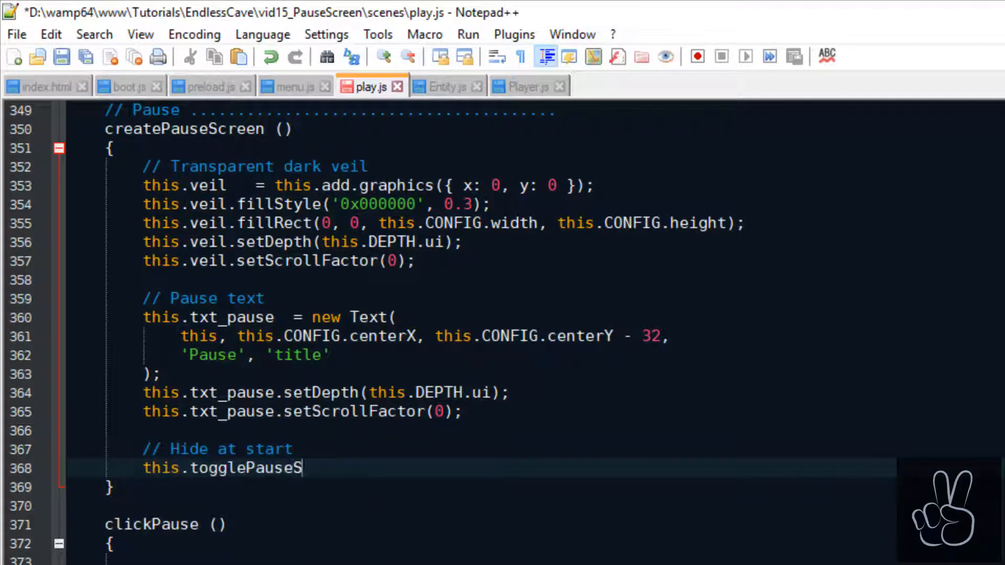
{"action": "type", "text": "creen(false);"}
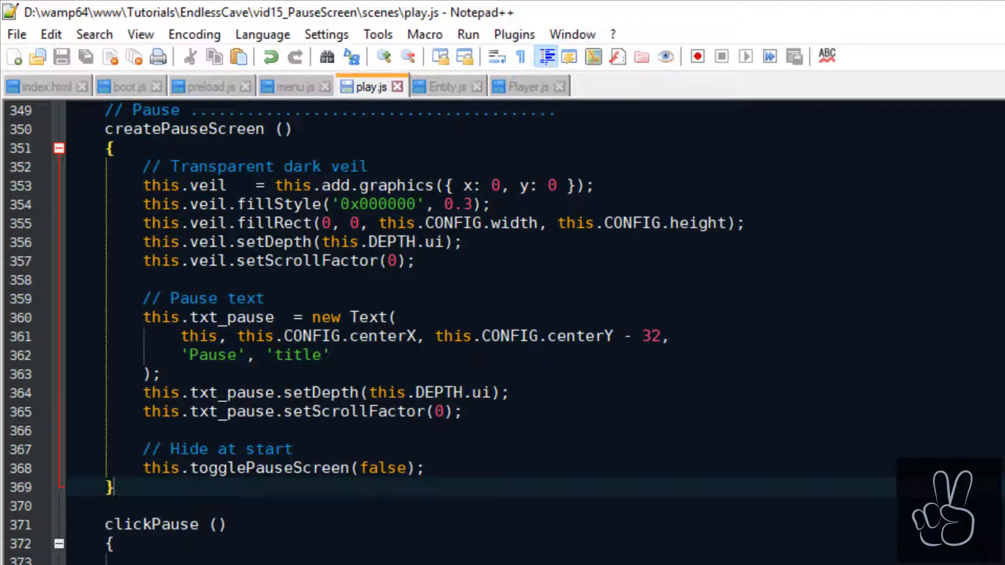
{"action": "type", "text": "is_visible"}
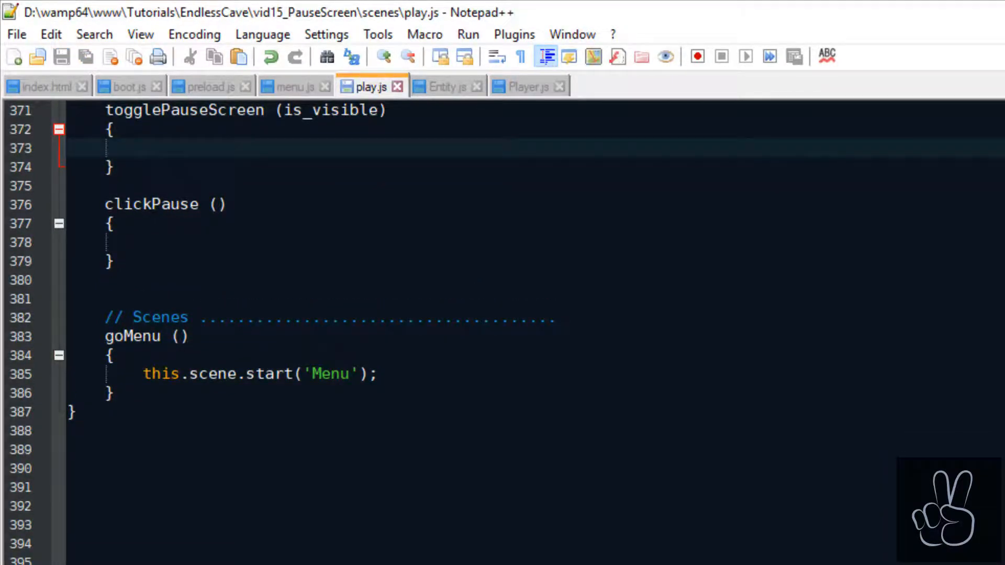
Step: Have togglePauseScreen set this.veil and this.txt_pause visibility from is_visible
{"action": "type", "text": "this.veil.setVisible(is_visible);"}
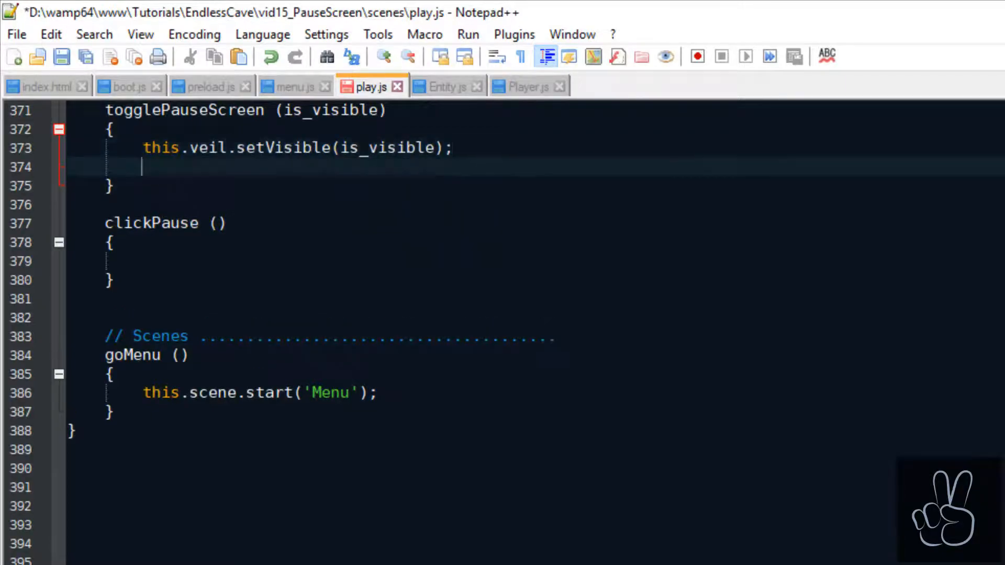
{"action": "type", "text": "this.txt_pause.setVisible(is_visible);"}
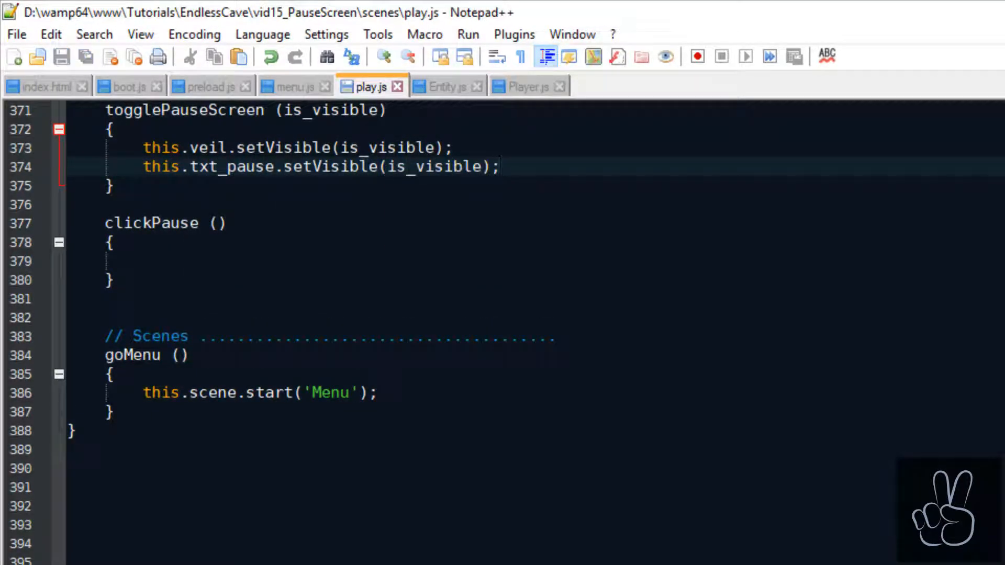
{"action": "left_click", "coordinate": [499, 166]}
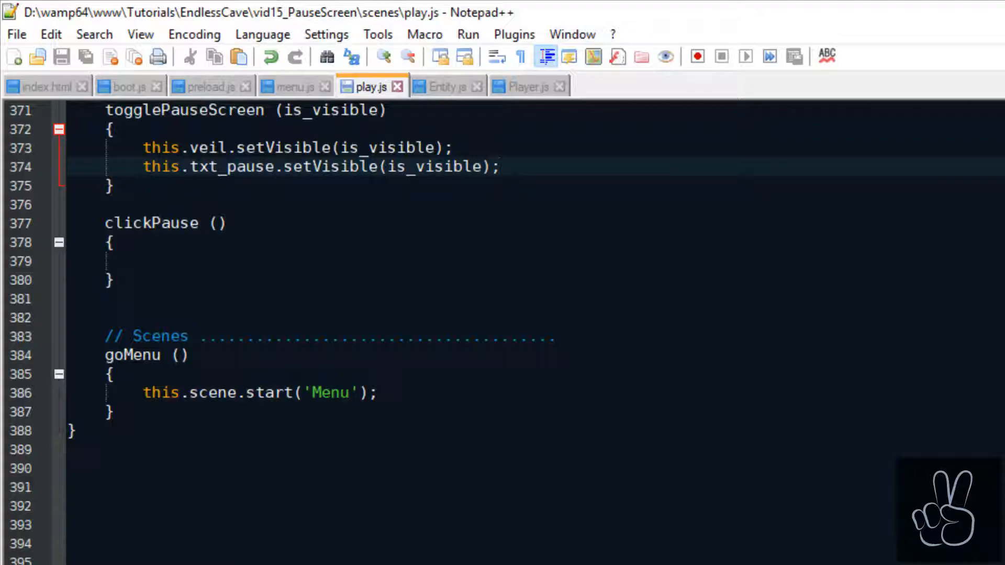
{"action": "scroll", "scroll_direction": "down", "scroll_amount": 3}
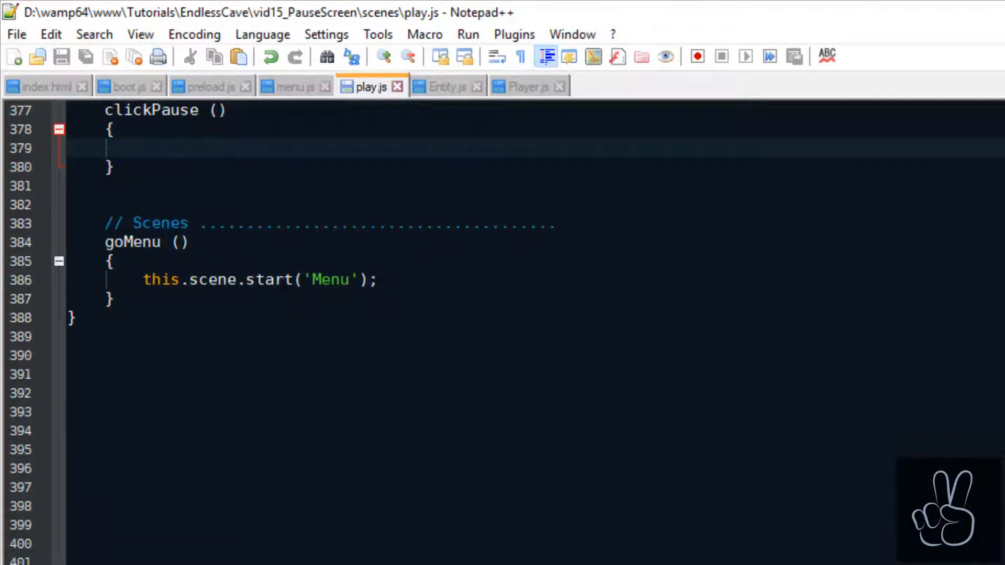
Step: Add the allow_input early return and the Flag, Toggle pause overlay and Pause comments in clickPause
{"action": "type", "text": "if (!this.allow_input) return;"}
{"action": "type", "text": "if (this.is_gameover) return;"}
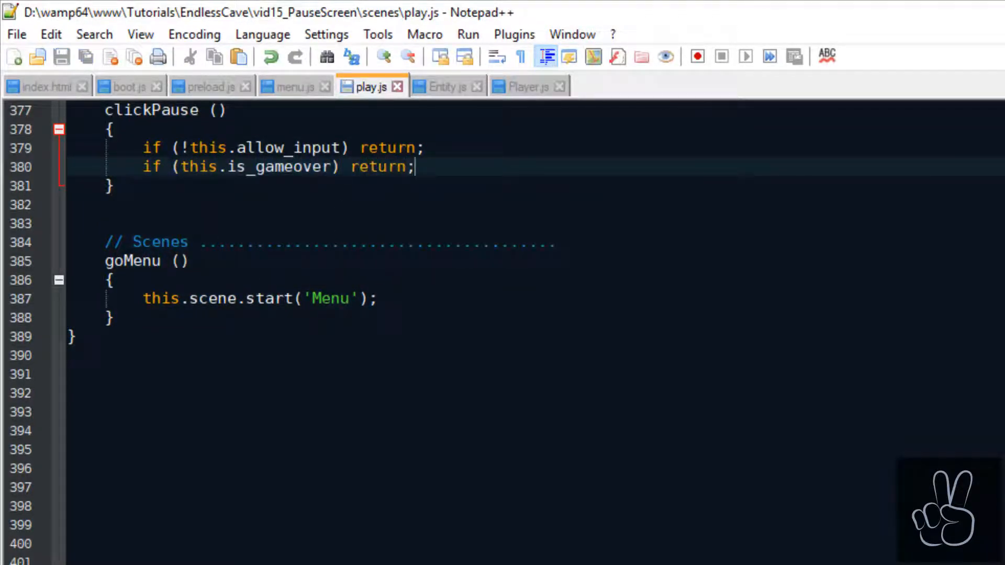
{"action": "type", "text": "// Flag"}
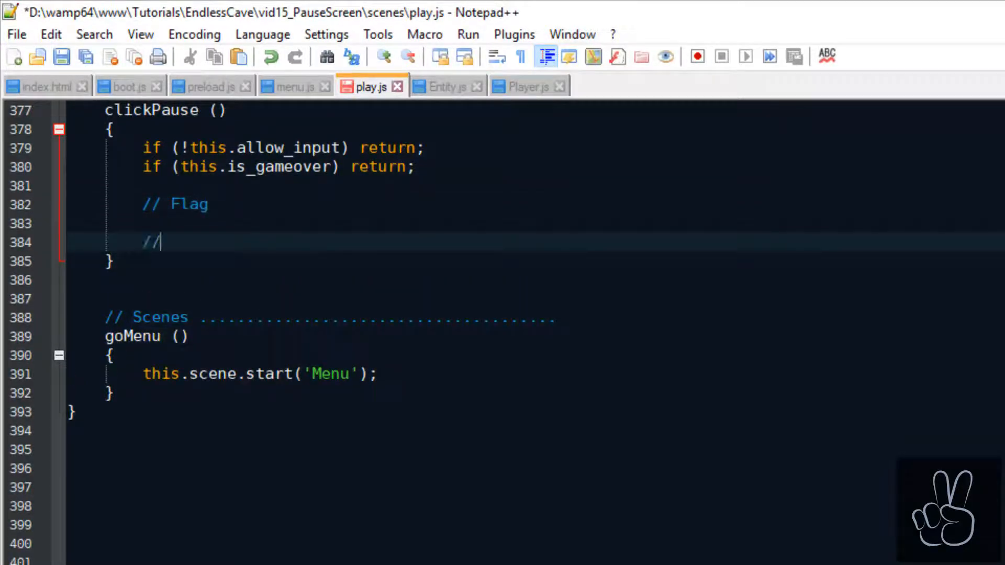
{"action": "type", "text": "Toggle pause overlay"}
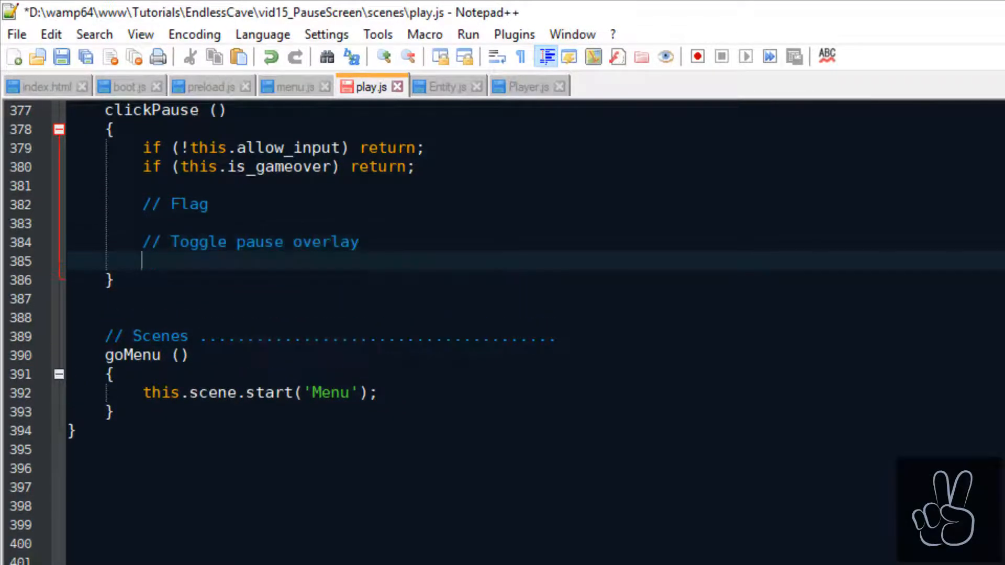
{"action": "type", "text": "// Pause"}
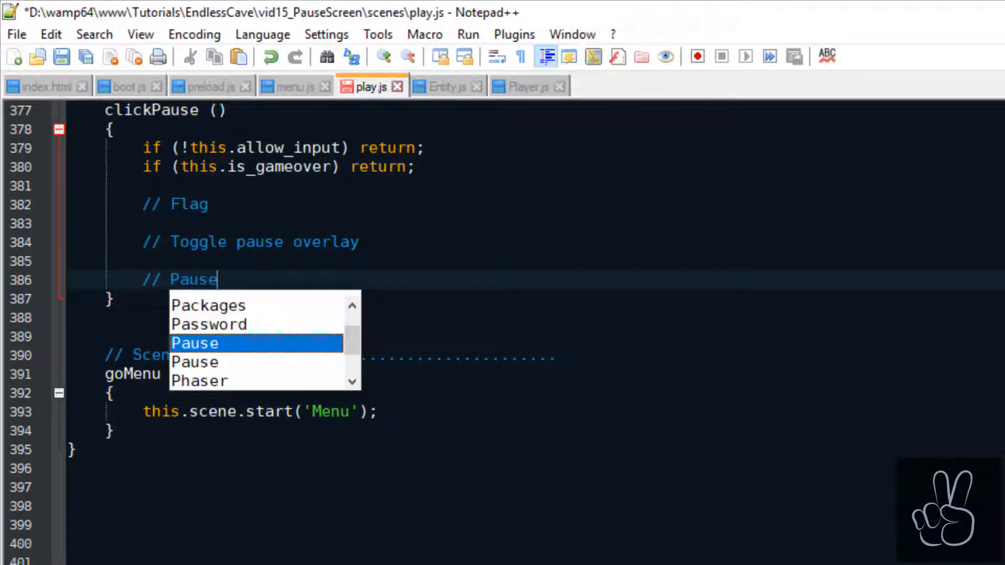
{"action": "key", "text": "Escape"}
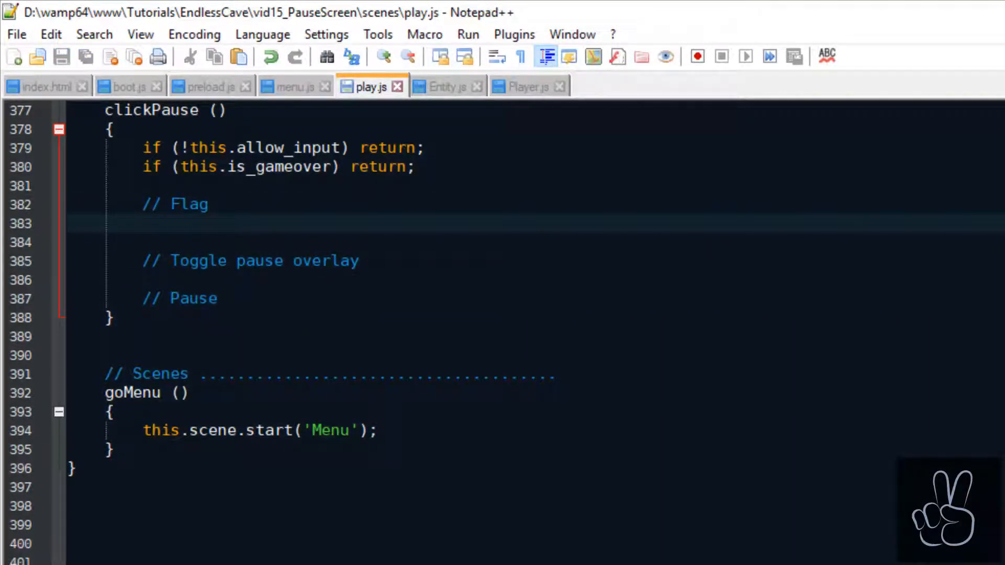
Step: Flip this.is_pause, call togglePauseScreen(this.is_pause) and call this.startPause() when paused
{"action": "type", "text": "this.is_pause\t= !this.is_pause;"}
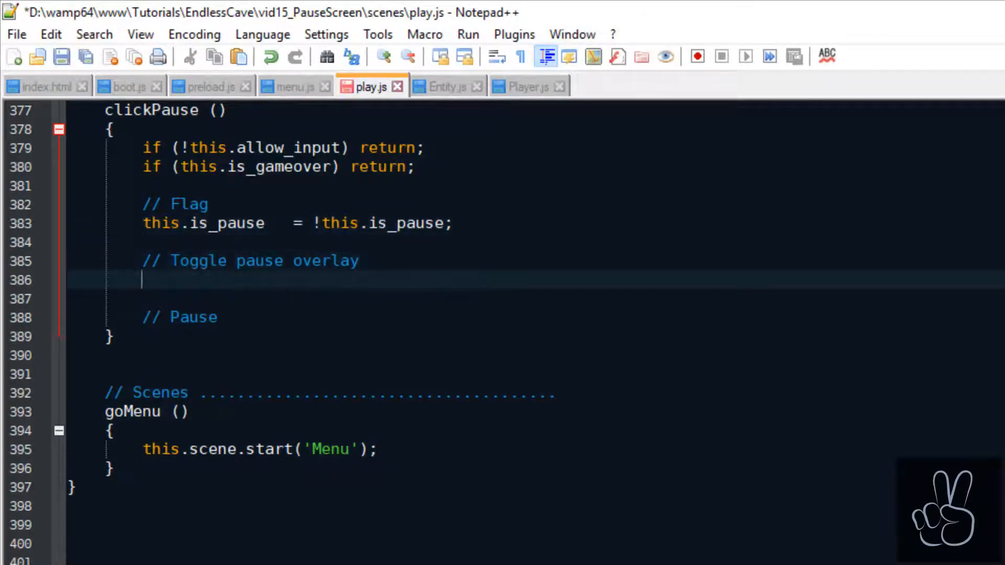
{"action": "type", "text": "this.togglePauseScreen(this.is_pause);"}
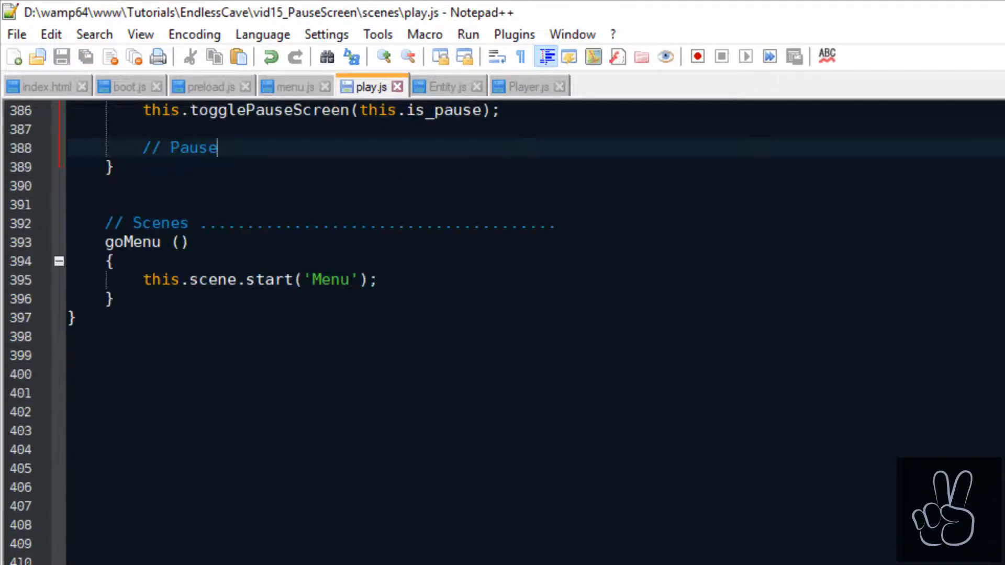
{"action": "type", "text": "if (this.is_pause"}
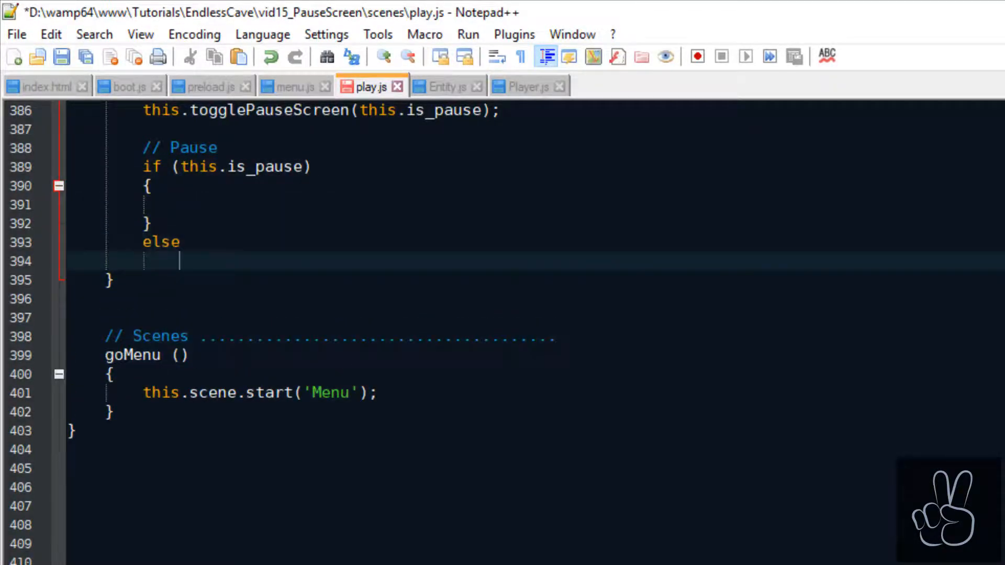
{"action": "type", "text": "this.startPause();"}
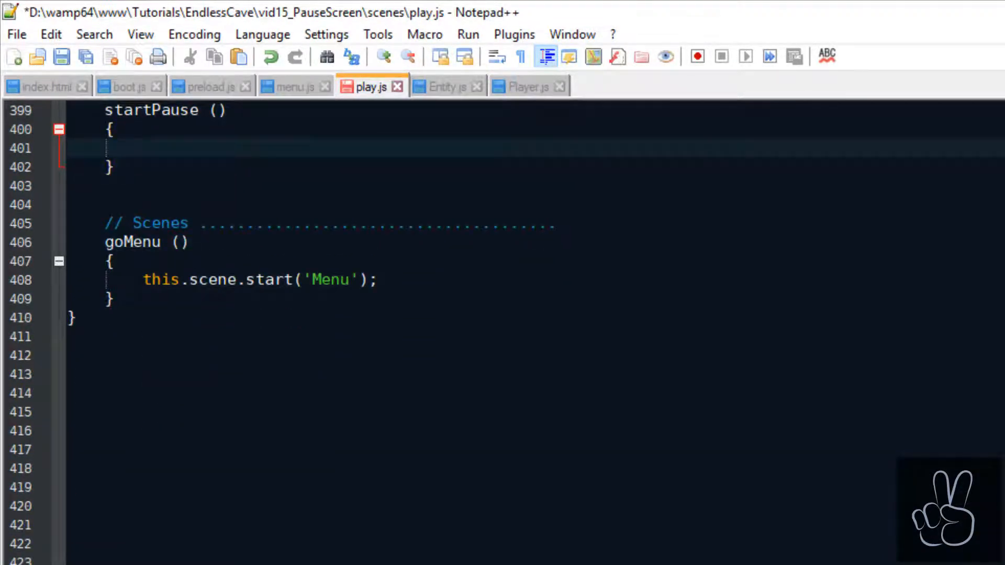
Step: Write startPause stopping a walking player and endPause restarting an idle one, called from clickPause's branches
{"action": "type", "text": "// Stop player walk anim"}
{"action": "type", "text": "if (this.p"}
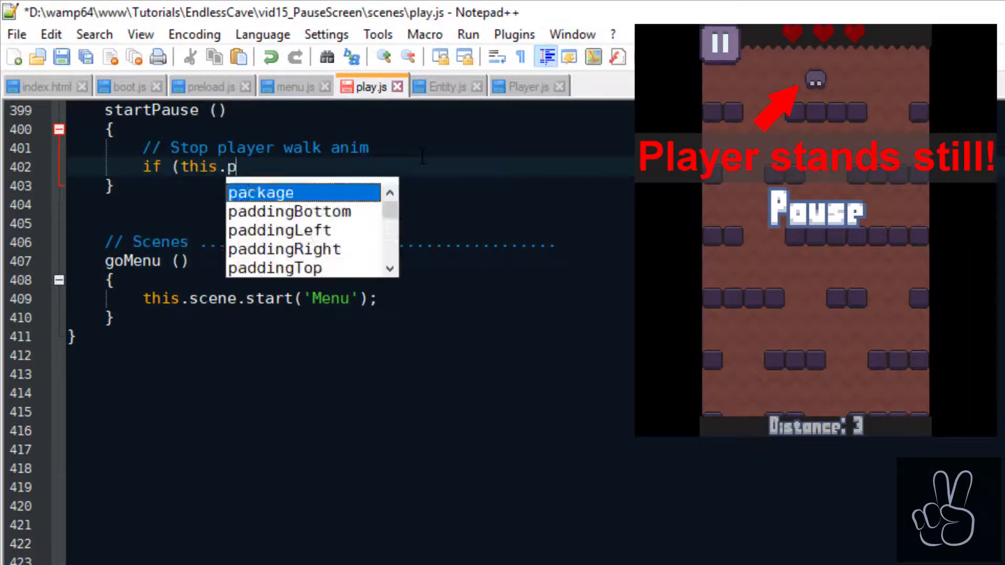
{"action": "type", "text": "layer.states.walk)"}
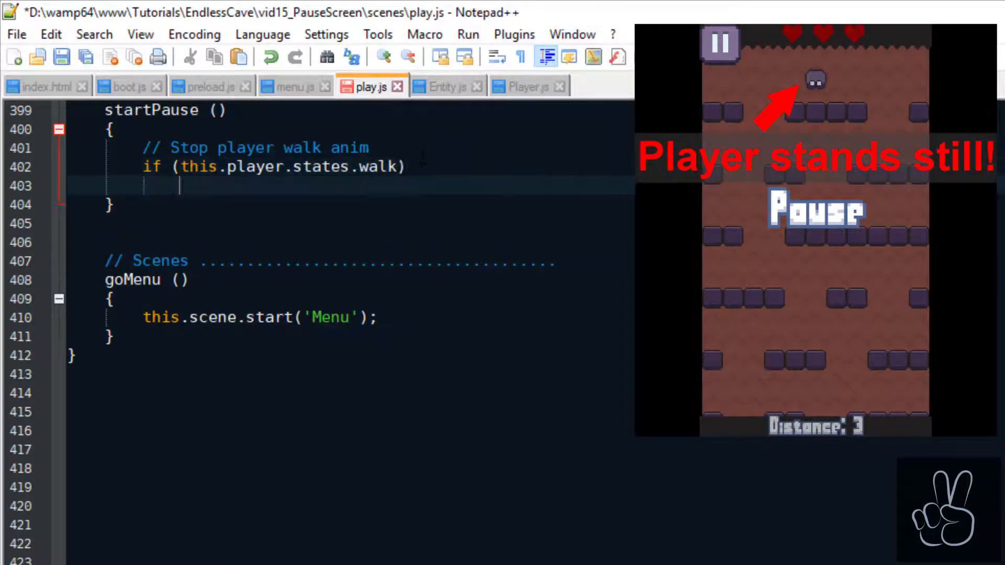
{"action": "type", "text": "this.player.stopMoving();"}
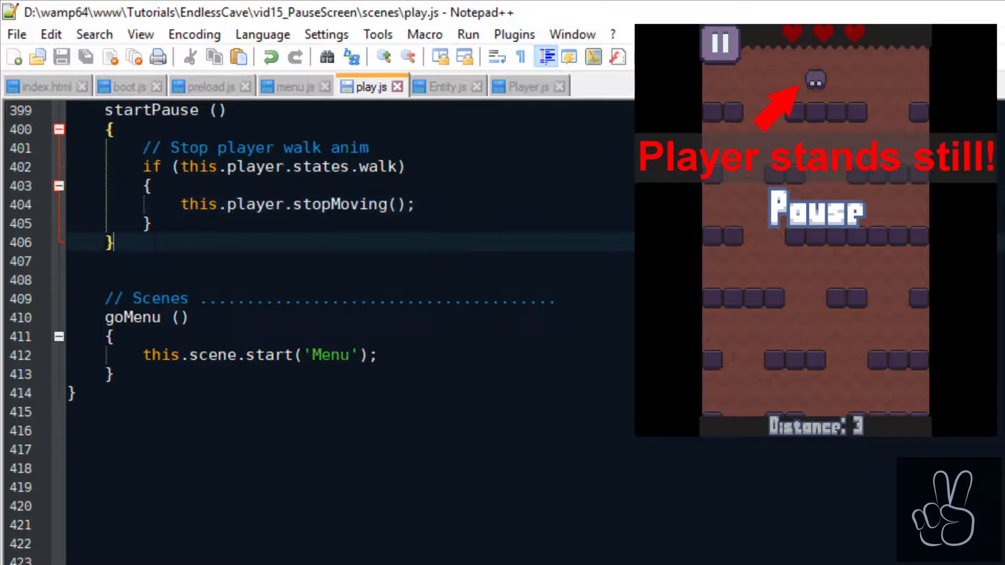
{"action": "type", "text": "endPause ("}
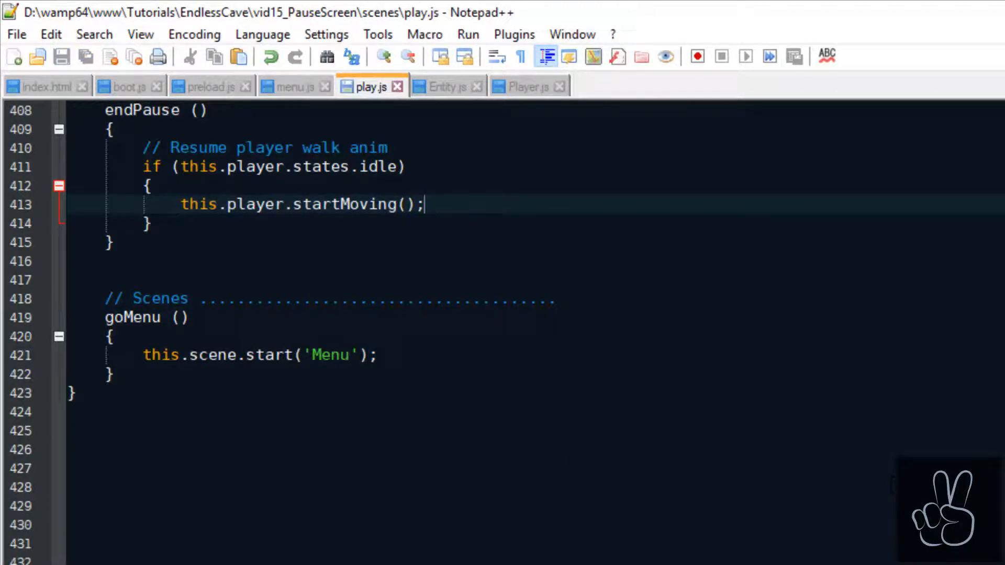
{"action": "scroll", "scroll_direction": "up", "scroll_amount": 3}
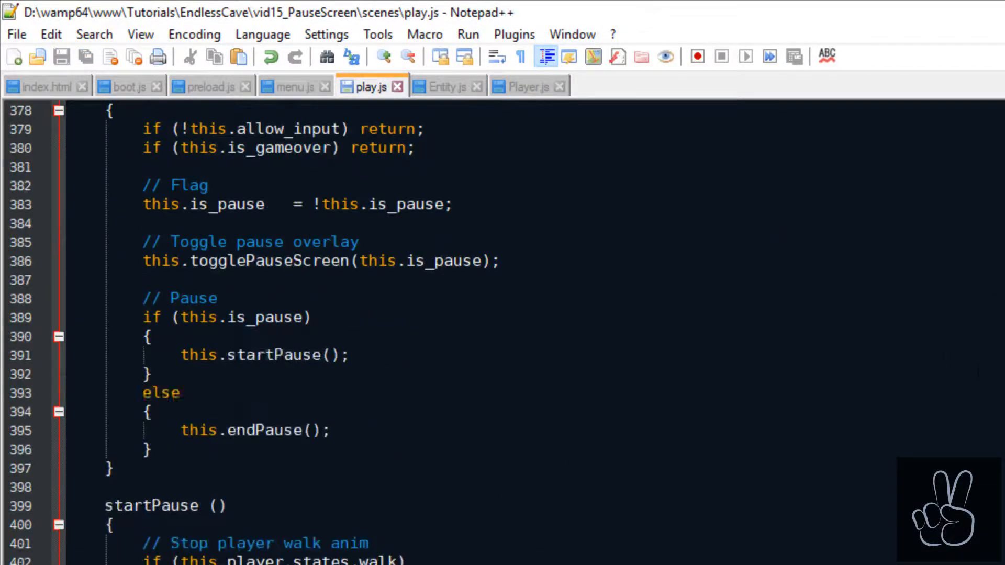
Step: Add this.createPauseScreen(); in create() right after this.createUi()
{"action": "scroll", "scroll_direction": "up", "scroll_amount": 3}
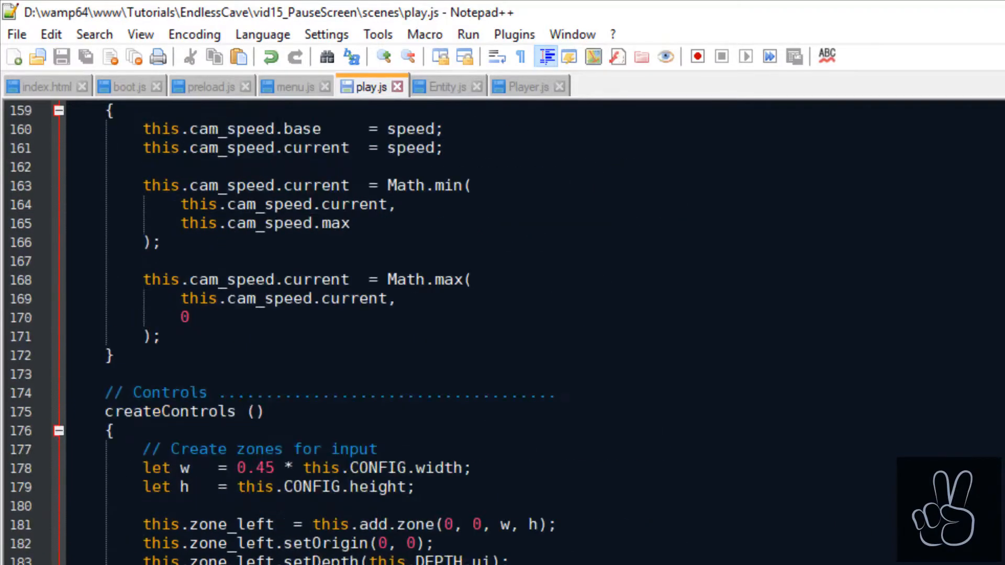
{"action": "scroll", "scroll_direction": "up", "scroll_amount": 3}
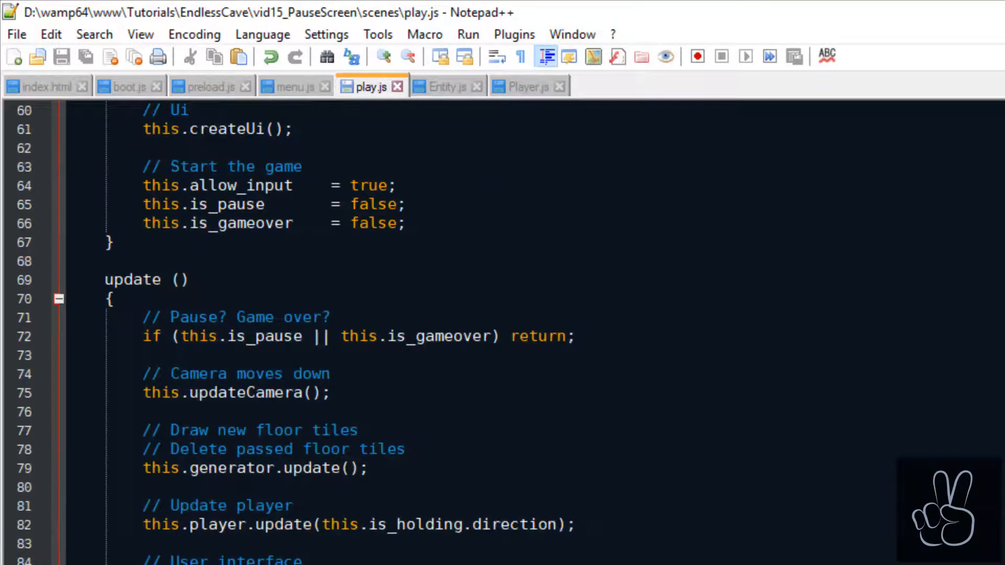
{"action": "scroll", "scroll_direction": "up", "scroll_amount": 3}
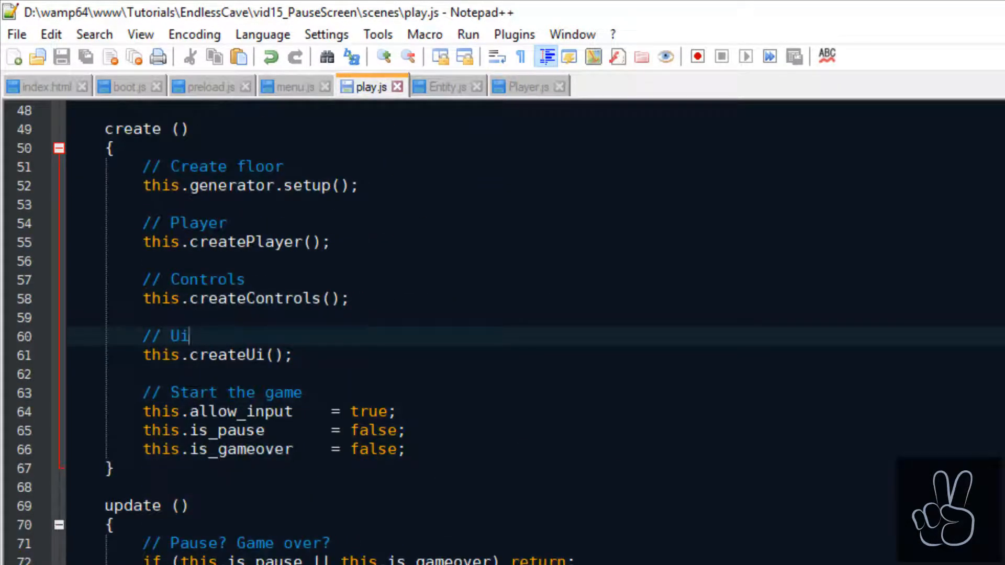
{"action": "type", "text": "this.c"}
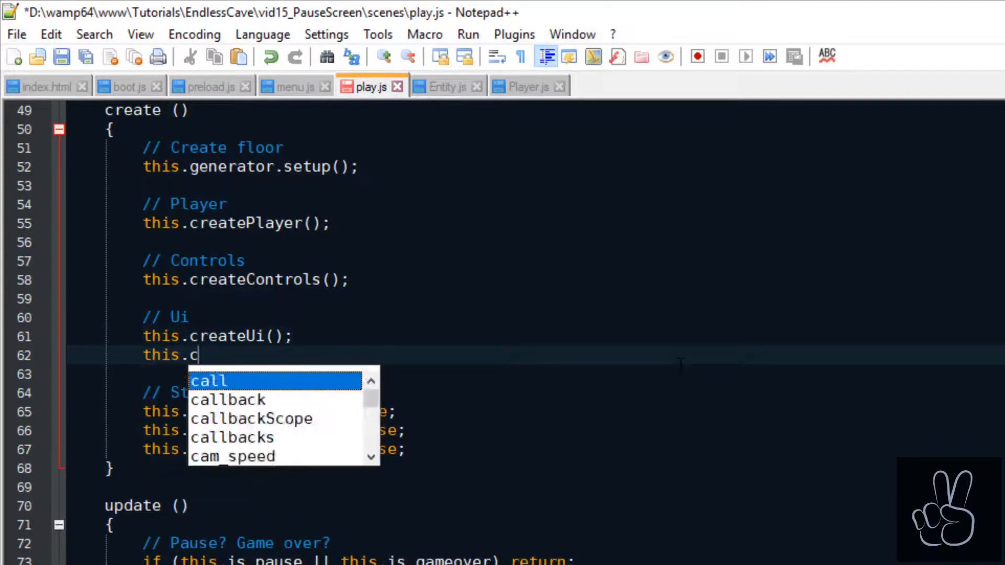
{"action": "type", "text": "reatePauseScreen();"}
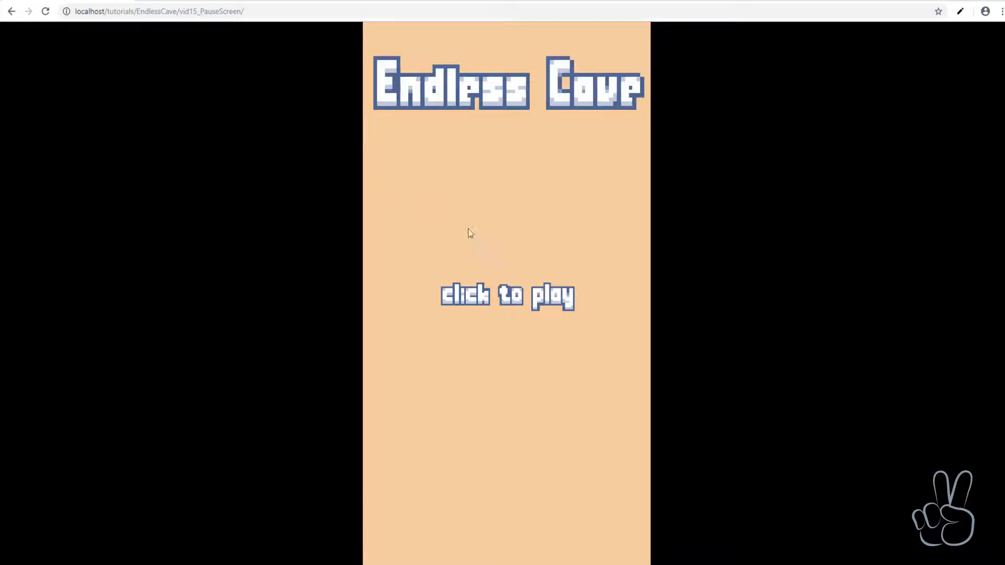
Step: Start the game with the DevTools console open, read the txt_pause.setVisible TypeError, and return to the editor
{"action": "key", "text": "F12"}
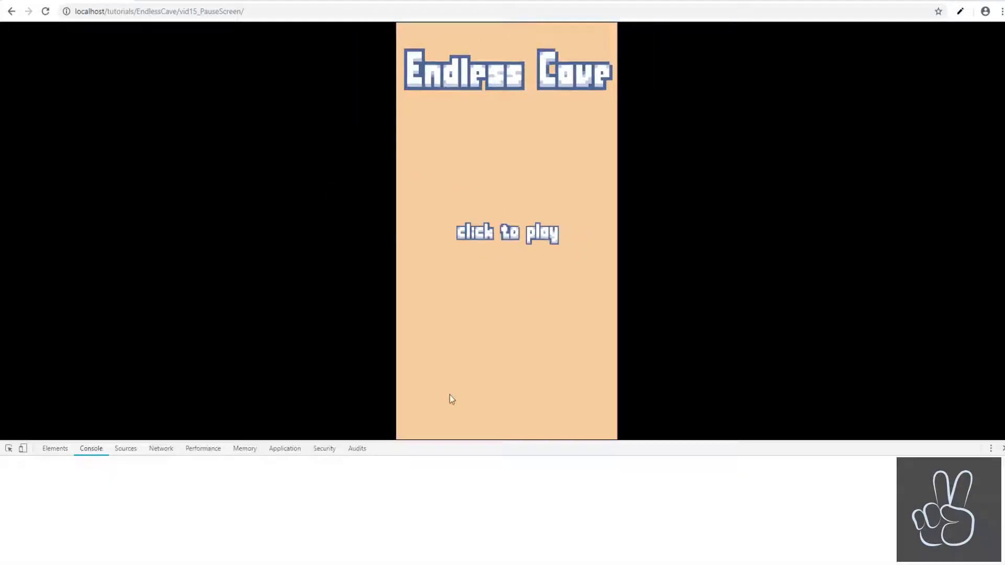
{"action": "left_click", "coordinate": [507, 232]}
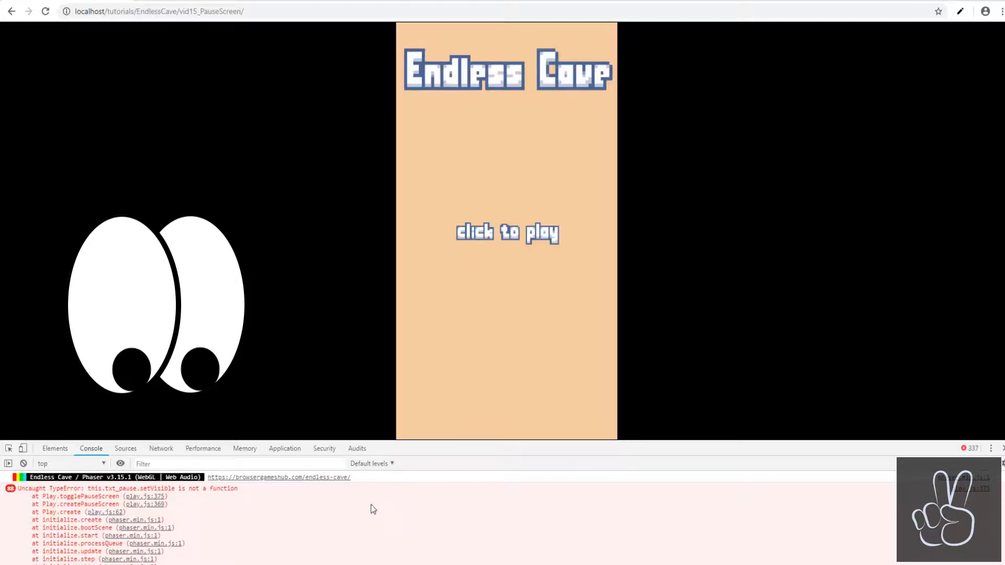
{"action": "key", "text": "alt+tab"}
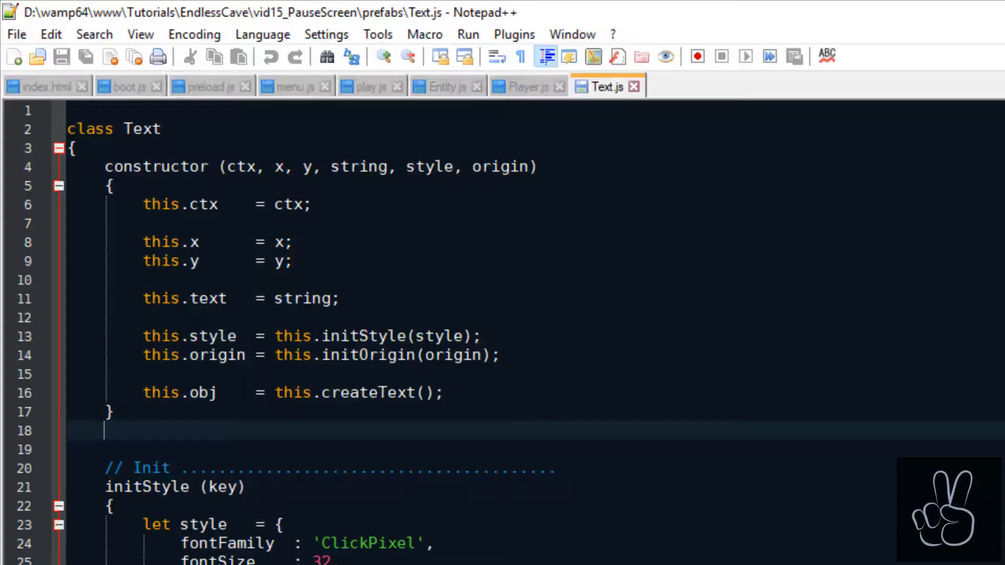
Step: Write setVisible(is_visible) below setScrollFactor, calling this.obj.setVisible(is_visible)
{"action": "scroll", "scroll_direction": "down", "scroll_amount": 3}
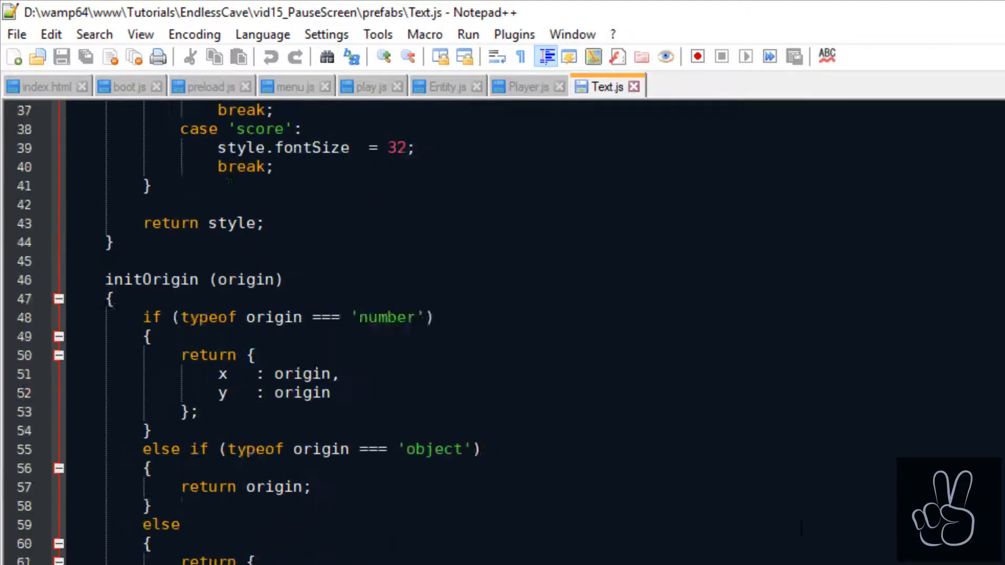
{"action": "scroll", "scroll_direction": "down", "scroll_amount": 3}
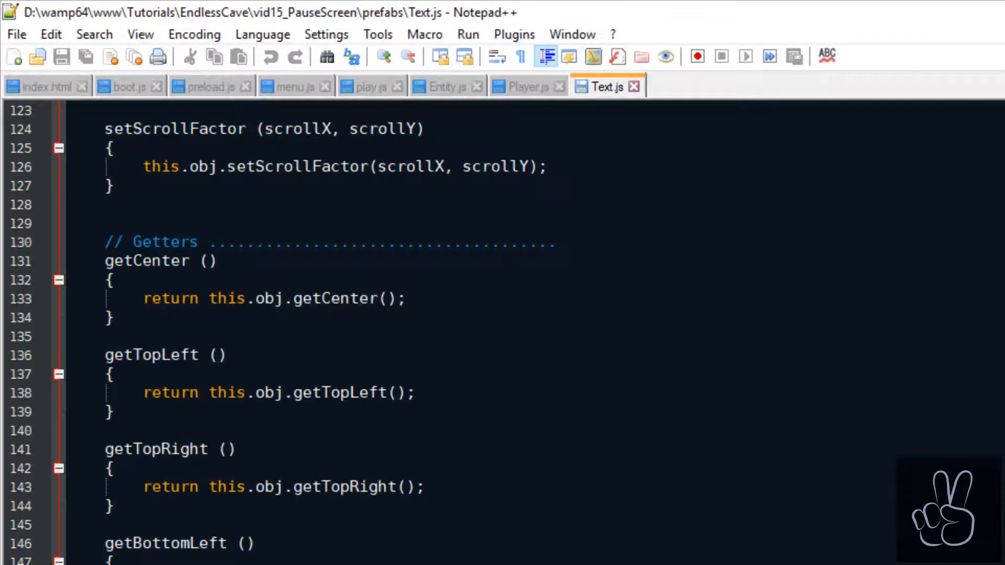
{"action": "left_click", "coordinate": [114, 187]}
{"action": "type", "text": "setV"}
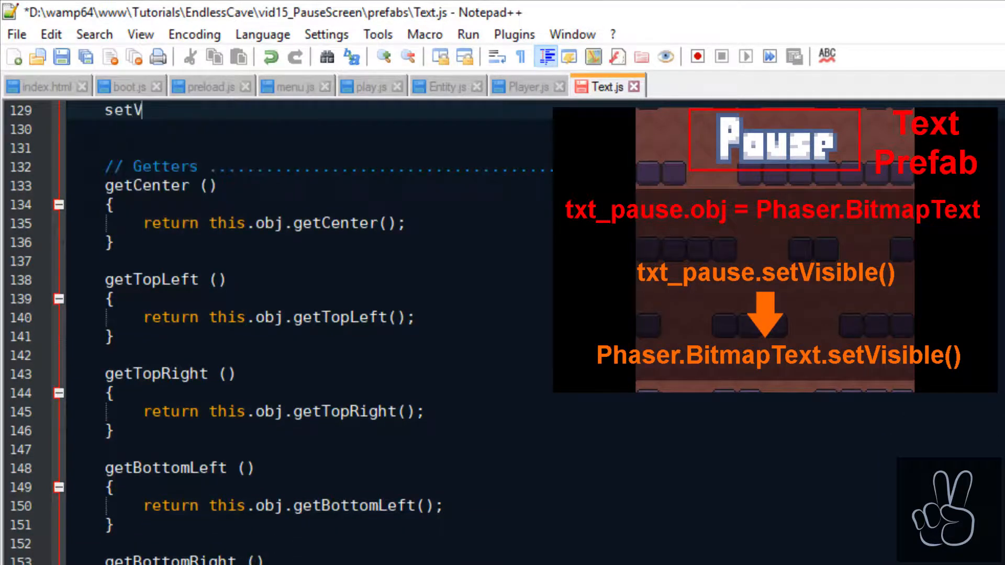
{"action": "type", "text": "isible (ois_visible"}
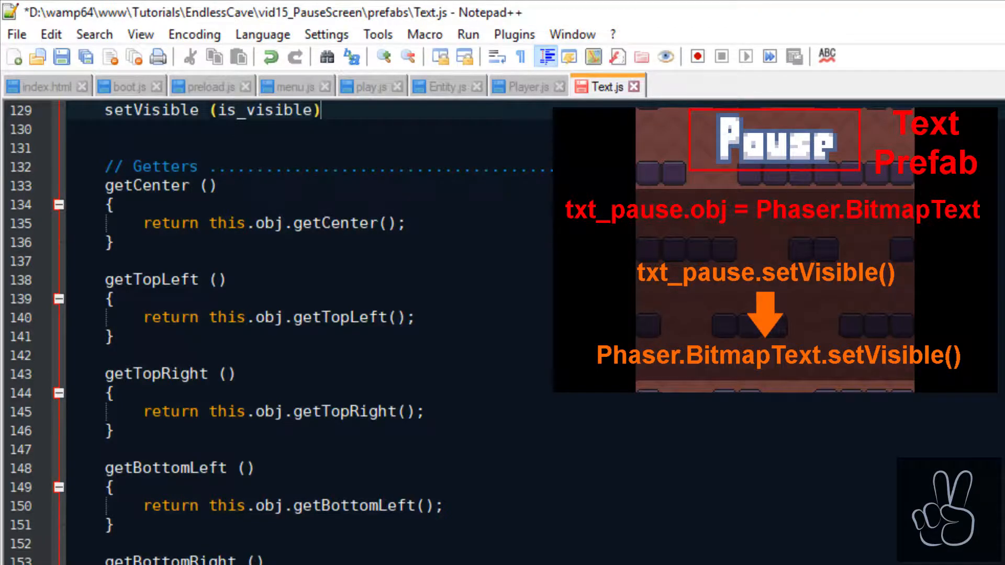
{"action": "key", "text": "enter"}
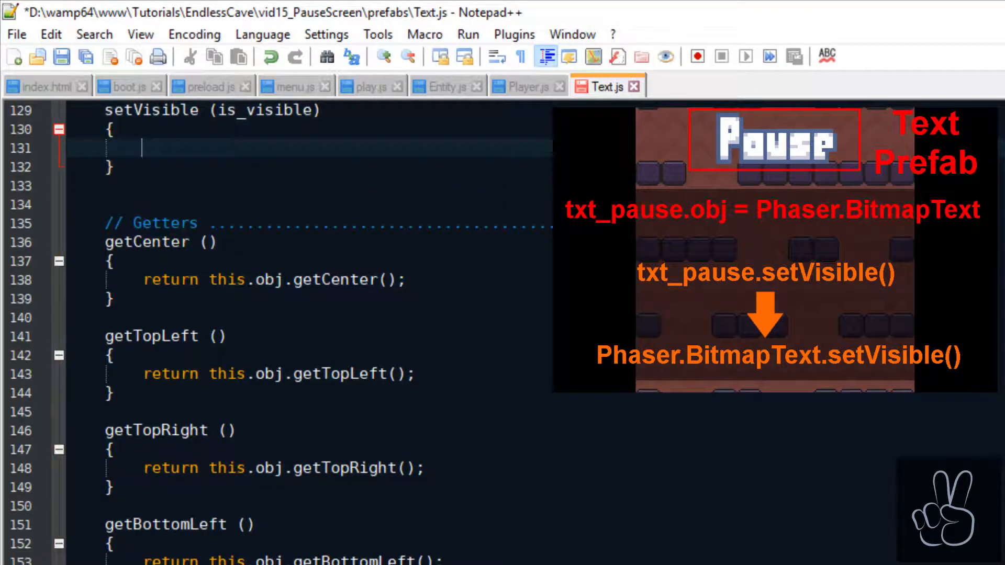
{"action": "type", "text": "this.obj.set"}
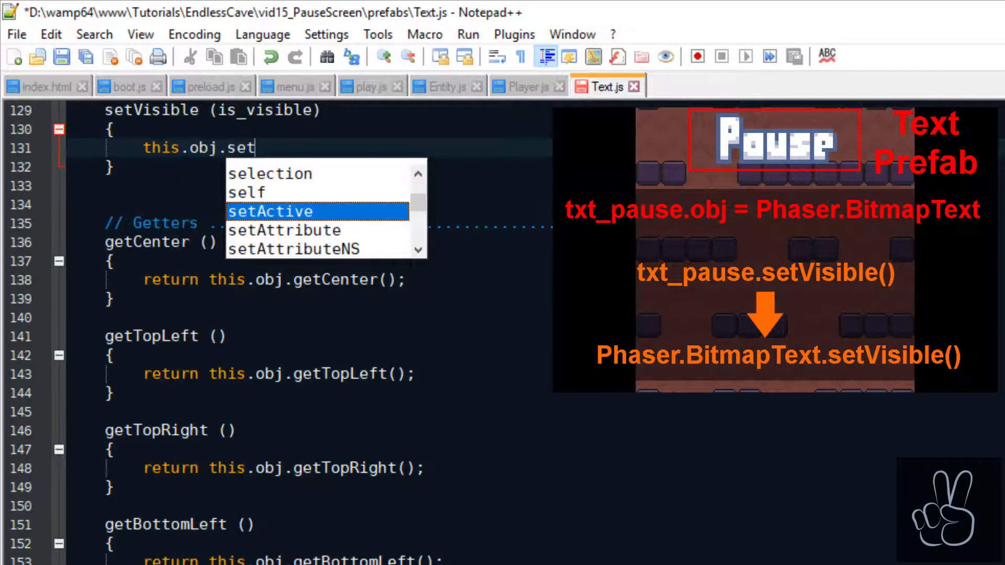
{"action": "type", "text": "Visible(is_visible);"}
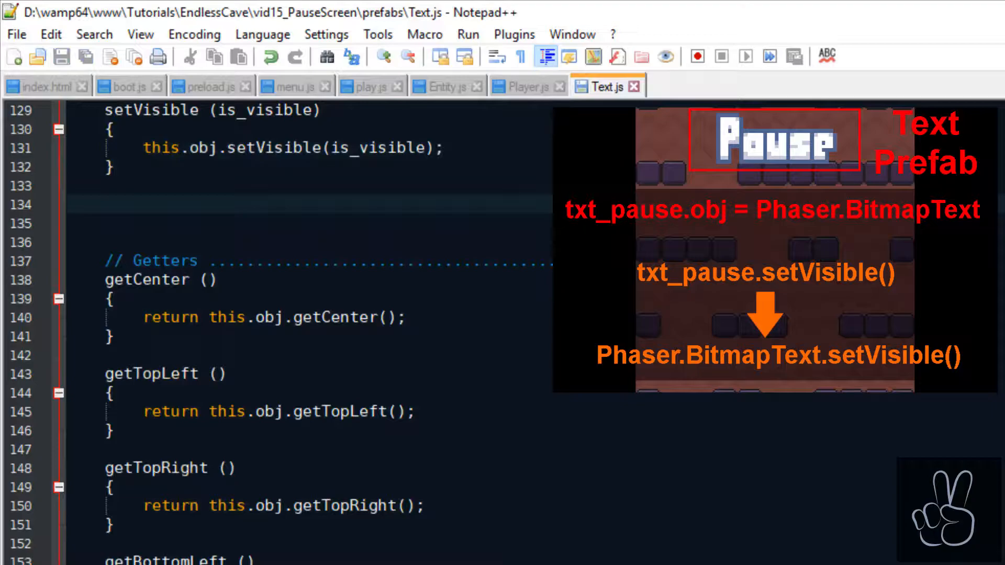
Step: Begin a setAlpha method header below setVisible
{"action": "left_click", "coordinate": [106, 205]}
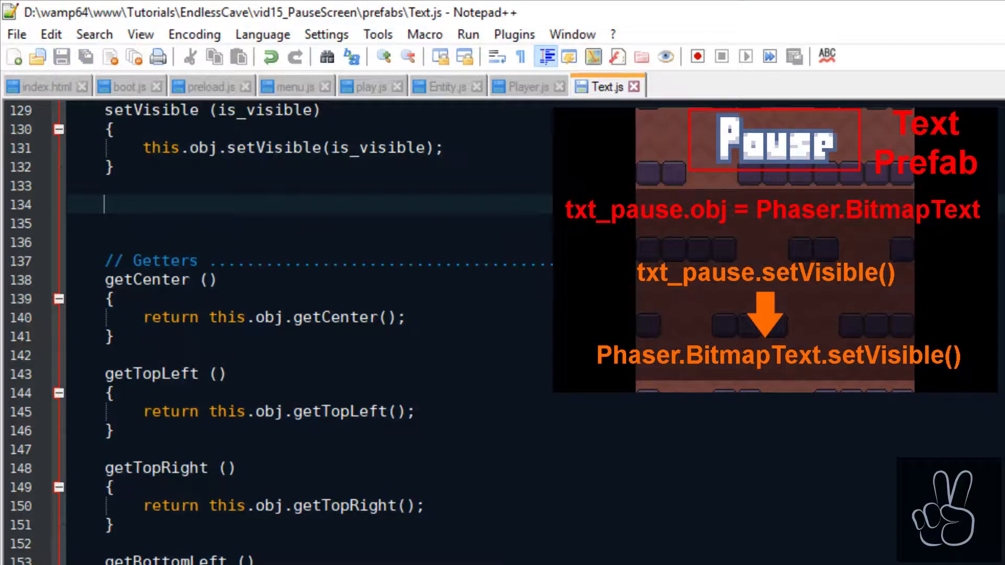
{"action": "type", "text": "setAlpha (alpha"}
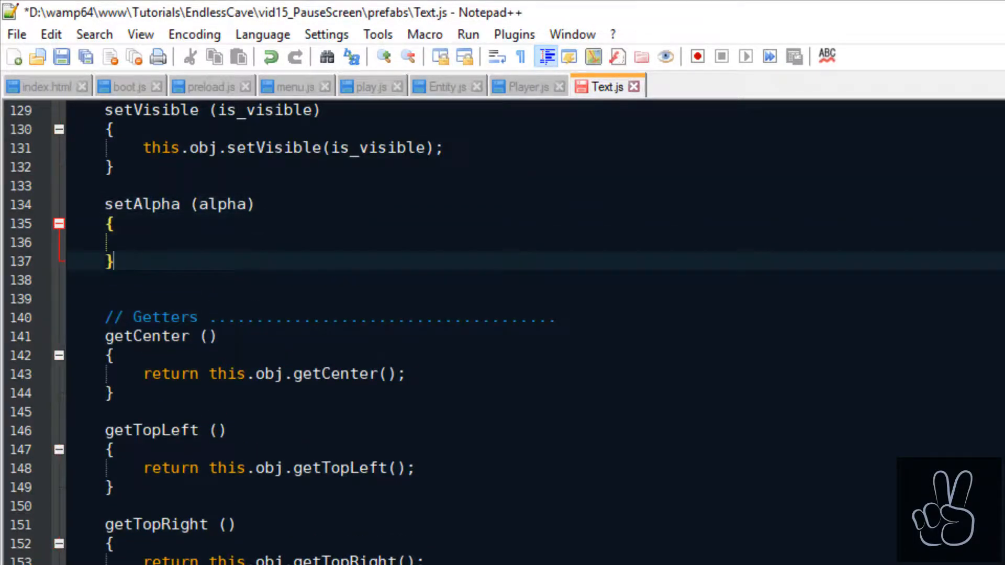
Step: Complete setAlpha(alpha) storing this.alpha and calling this.obj.setAlpha
{"action": "type", "text": "this.alpha  = alpha;"}
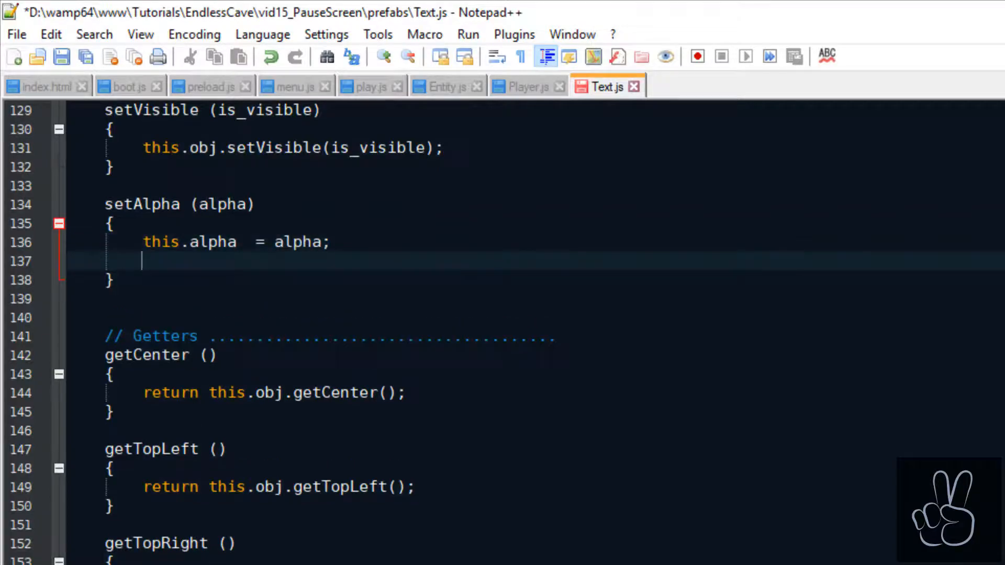
{"action": "type", "text": "this.obj.setAlpha(alpha);"}
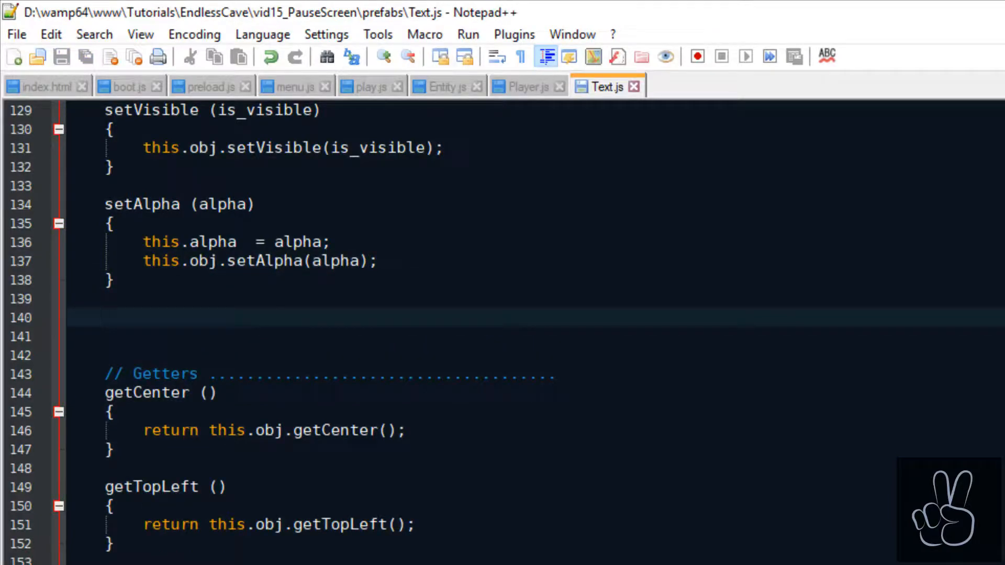
Step: Start setFontSize(size) setting this.style.fontSize from the size argument
{"action": "scroll", "scroll_direction": "down", "scroll_amount": 3}
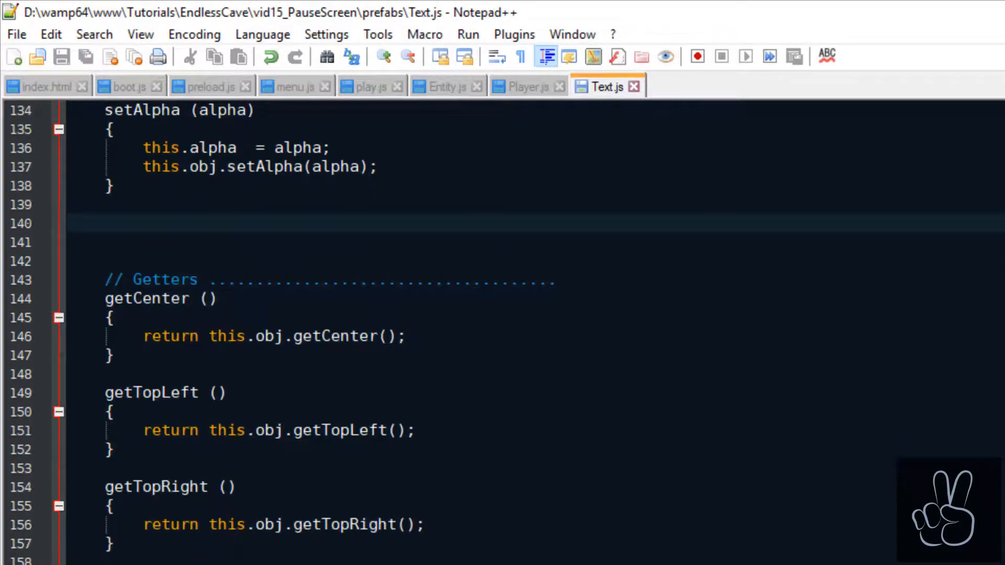
{"action": "type", "text": "setFontSize (size)"}
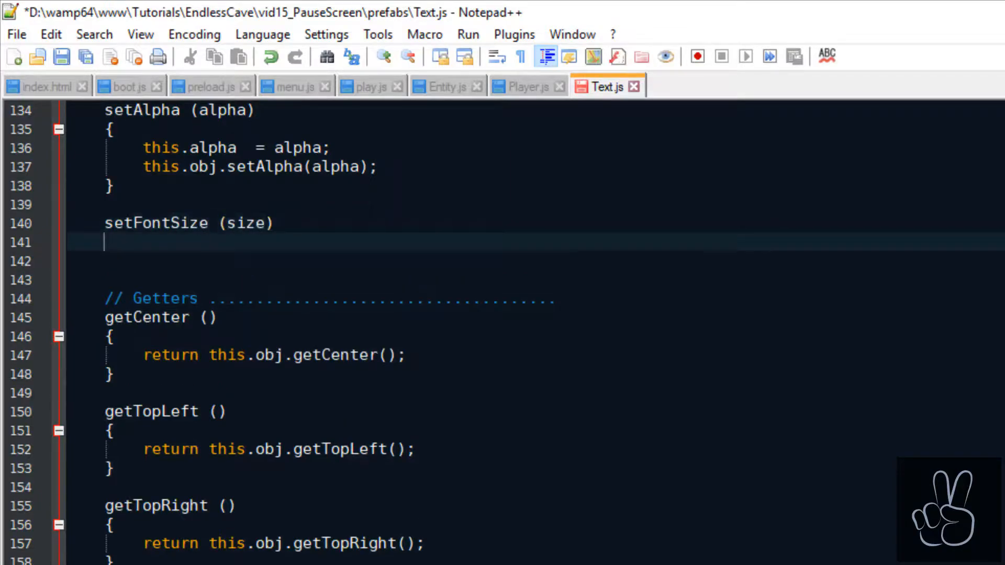
{"action": "type", "text": "this.style.fontSize = si"}
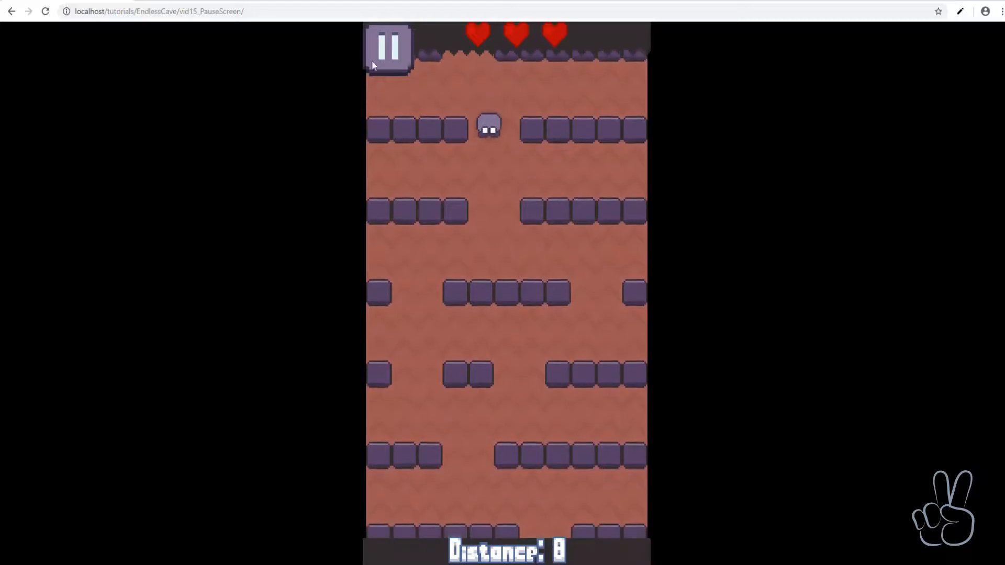
Step: Play Endless Cave and toggle the top-left pause button repeatedly, freezing and resuming the player
{"action": "left_click", "coordinate": [388, 48]}
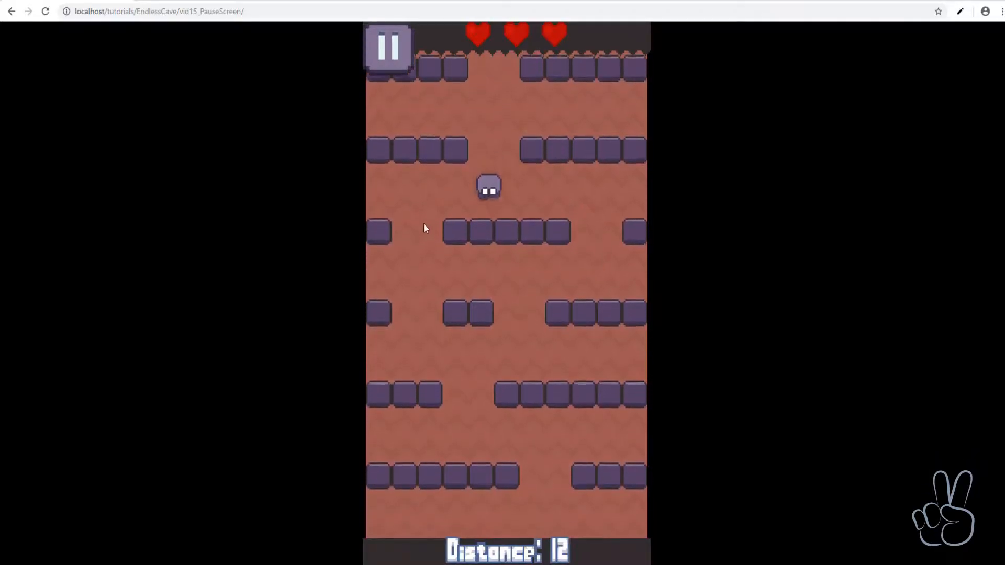
{"action": "left_click", "coordinate": [388, 47]}
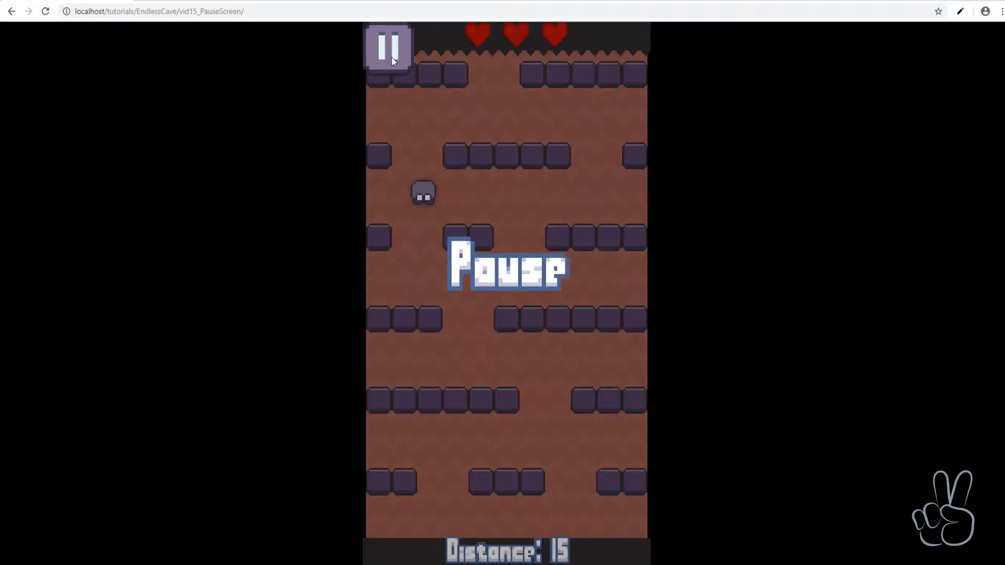
{"action": "left_click", "coordinate": [387, 48]}
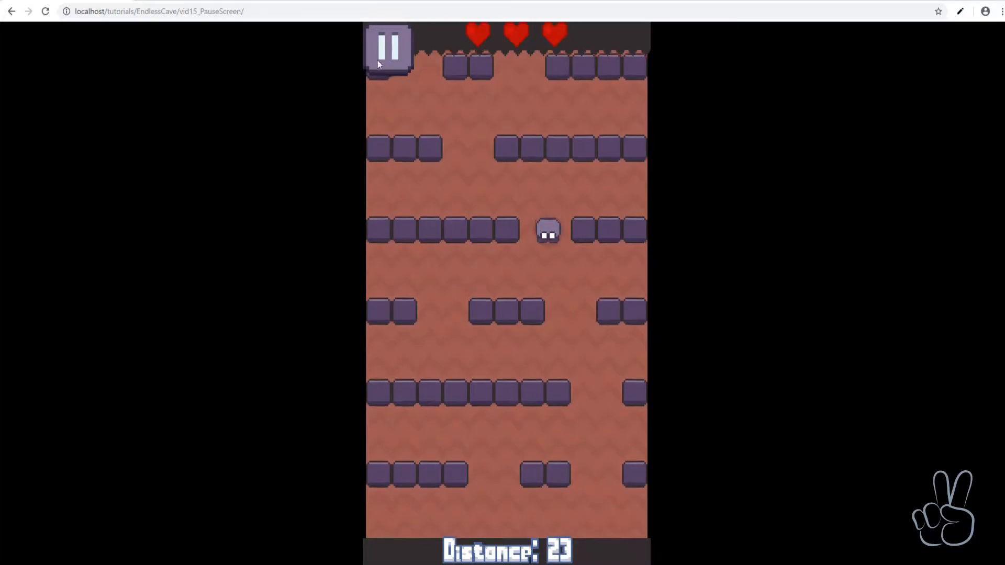
{"action": "left_click", "coordinate": [388, 49]}
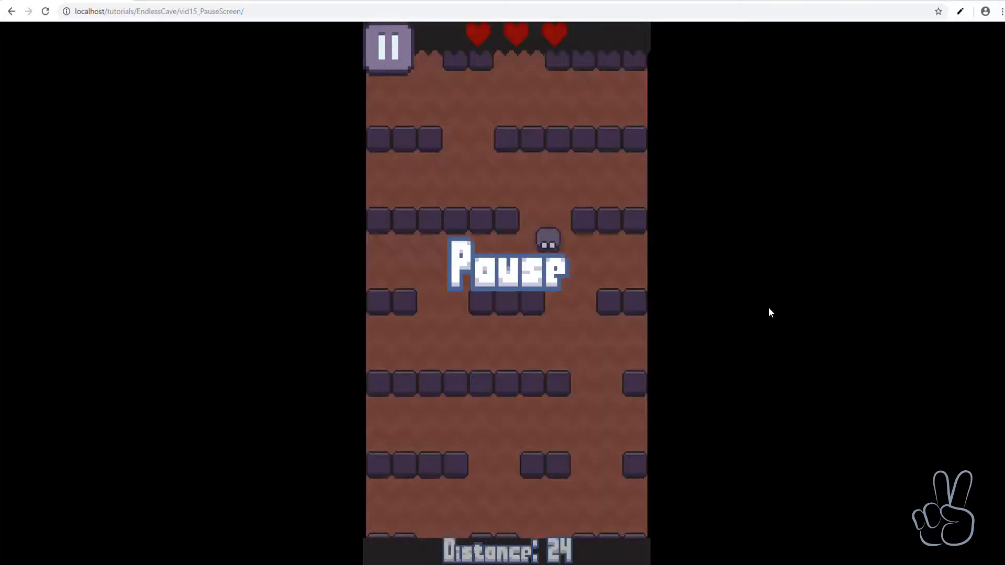
{"action": "mouse_move", "coordinate": [458, 153]}
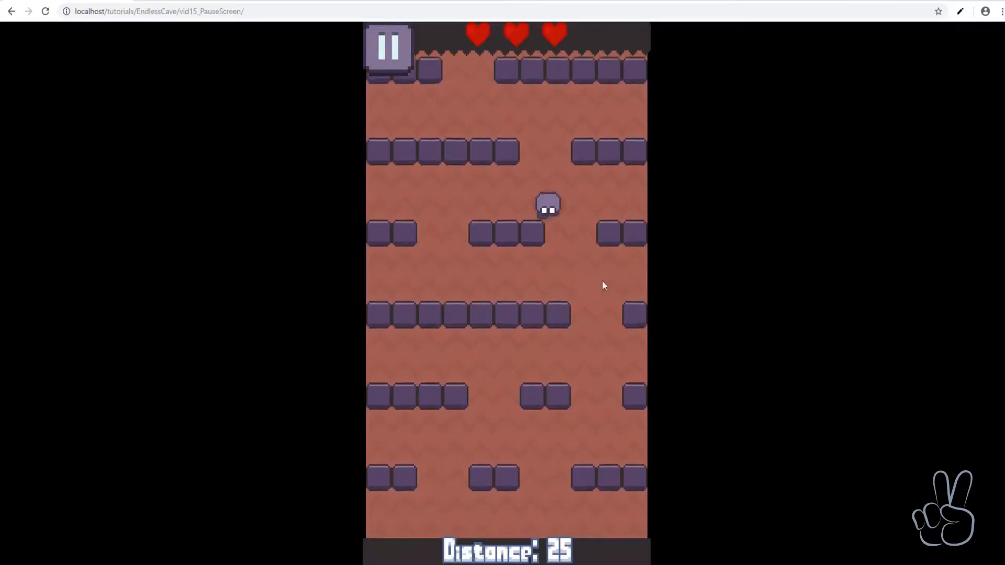
{"action": "left_click", "coordinate": [388, 48]}
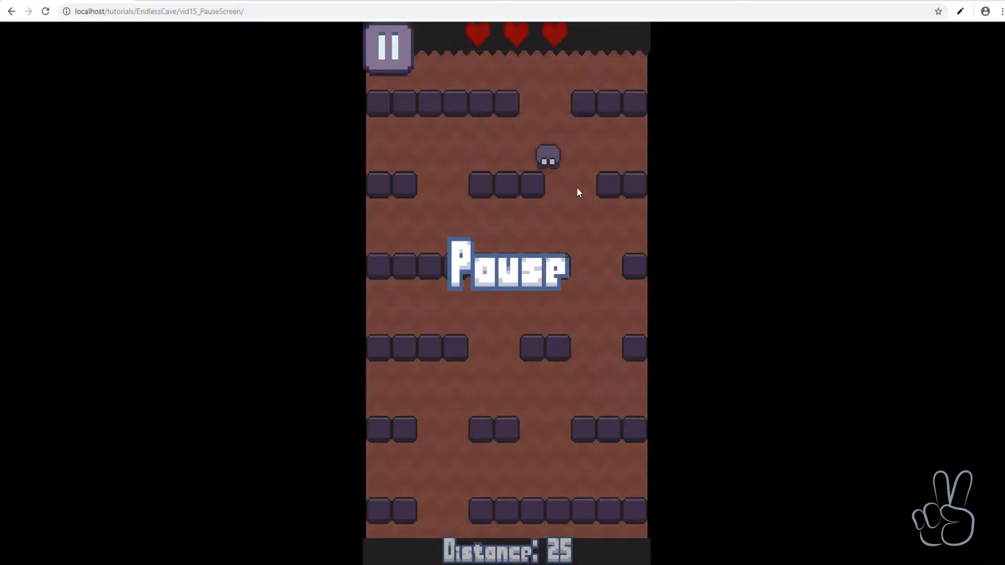
{"action": "mouse_move", "coordinate": [554, 196]}
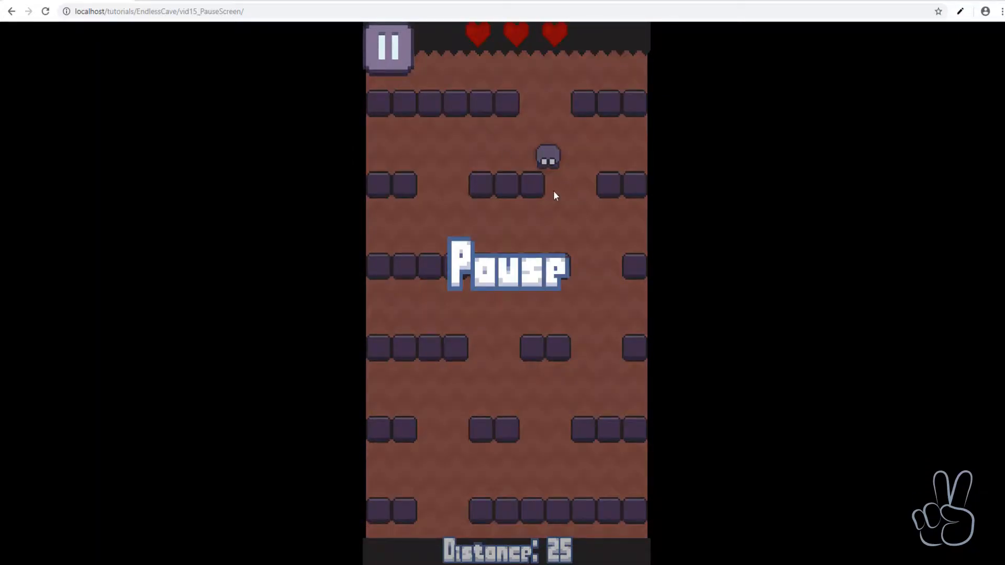
{"action": "mouse_move", "coordinate": [780, 231]}
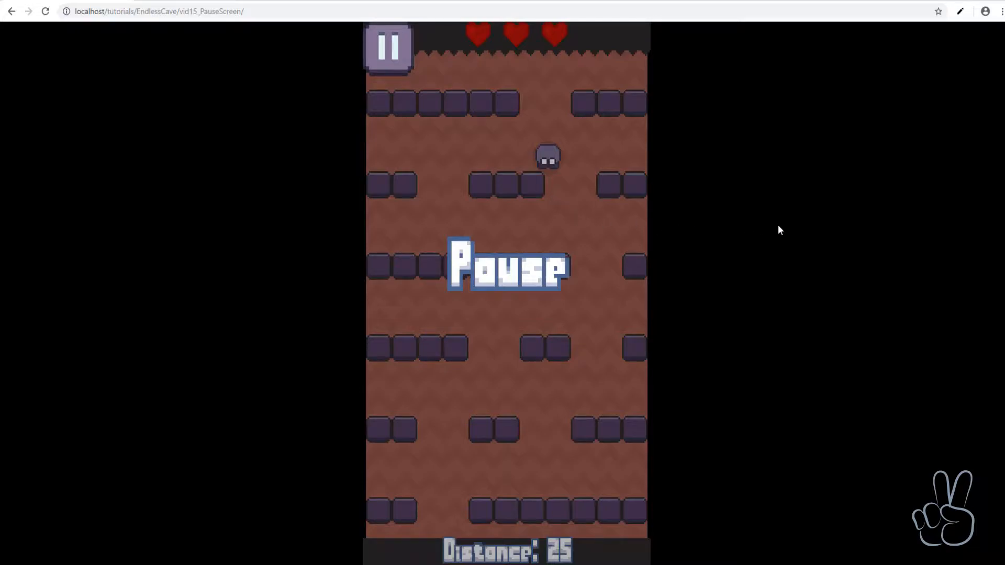